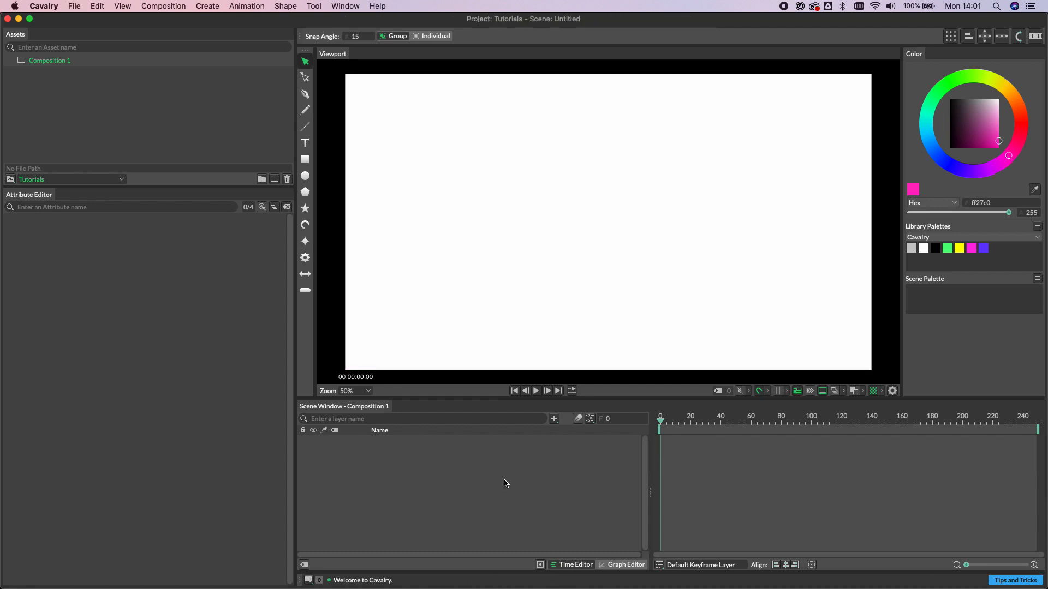
pyautogui.moveTo(304, 143)
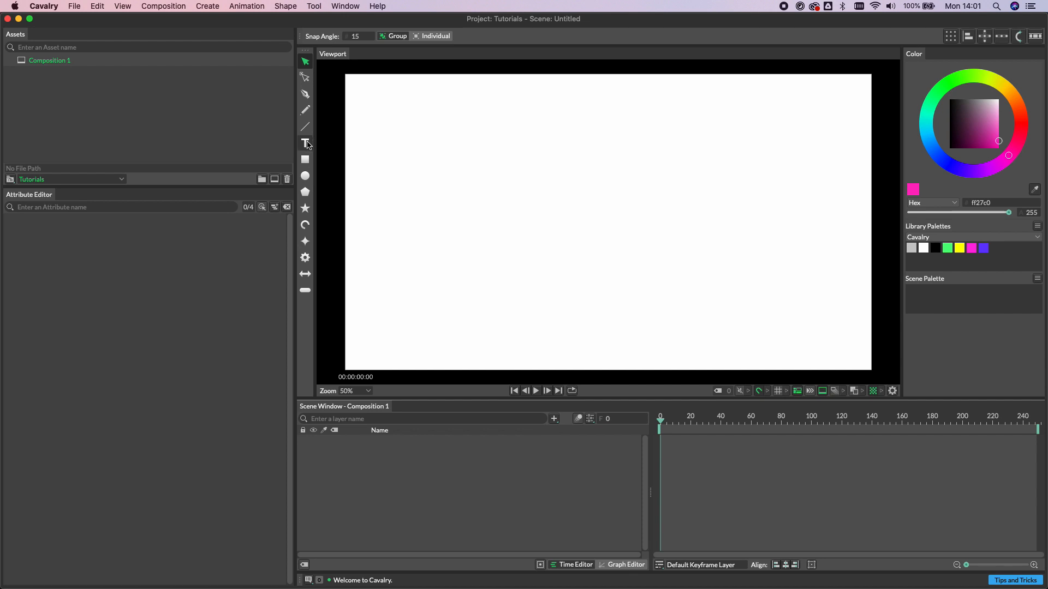
pyautogui.moveTo(305, 143)
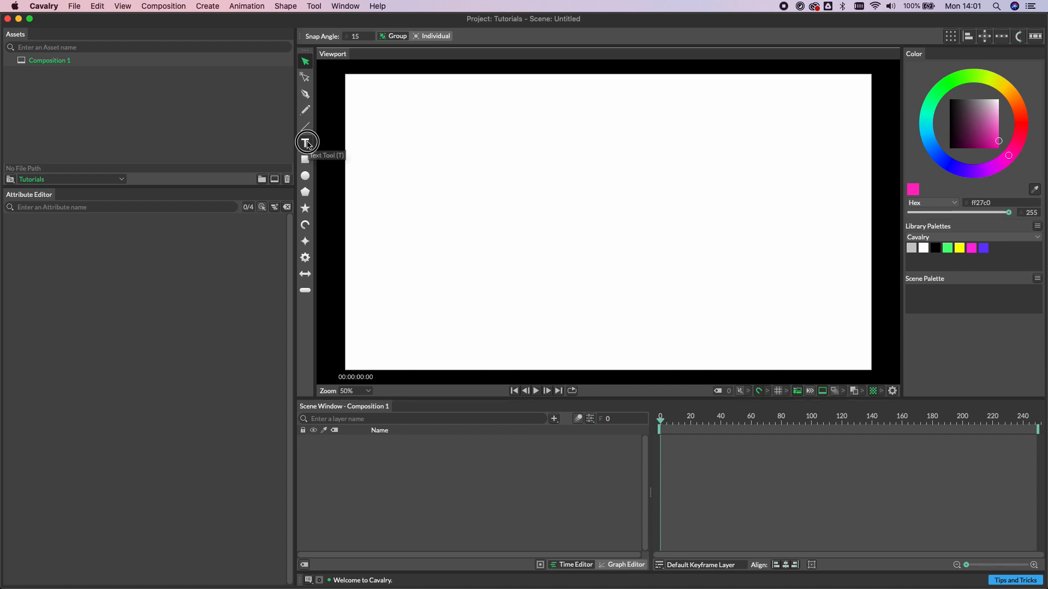
# Draw a text box in the upper canvas and type 'Cavalry'.
pyautogui.moveTo(486, 133); pyautogui.dragTo(696, 276)
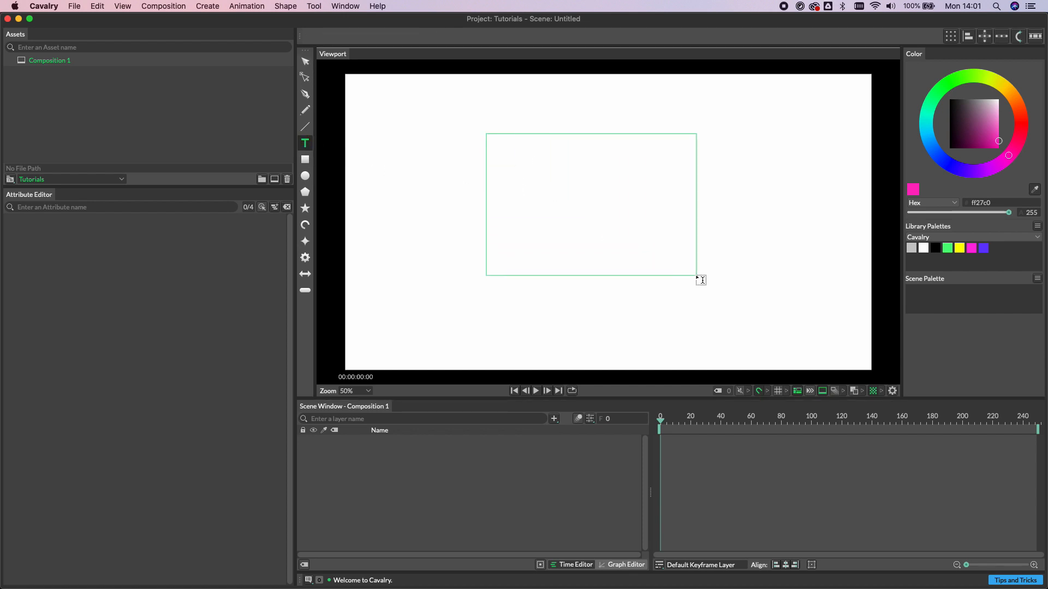
pyautogui.write('Cavalry')
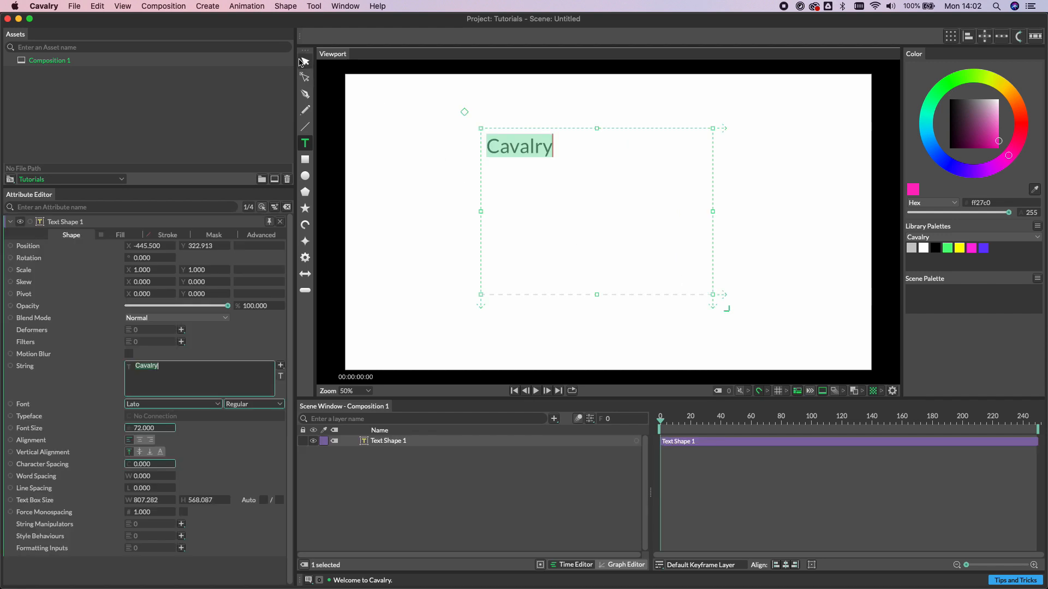
# Create a second 'Cavalry' text shape by searching 'text' in the Scene Window.
pyautogui.click(304, 61)
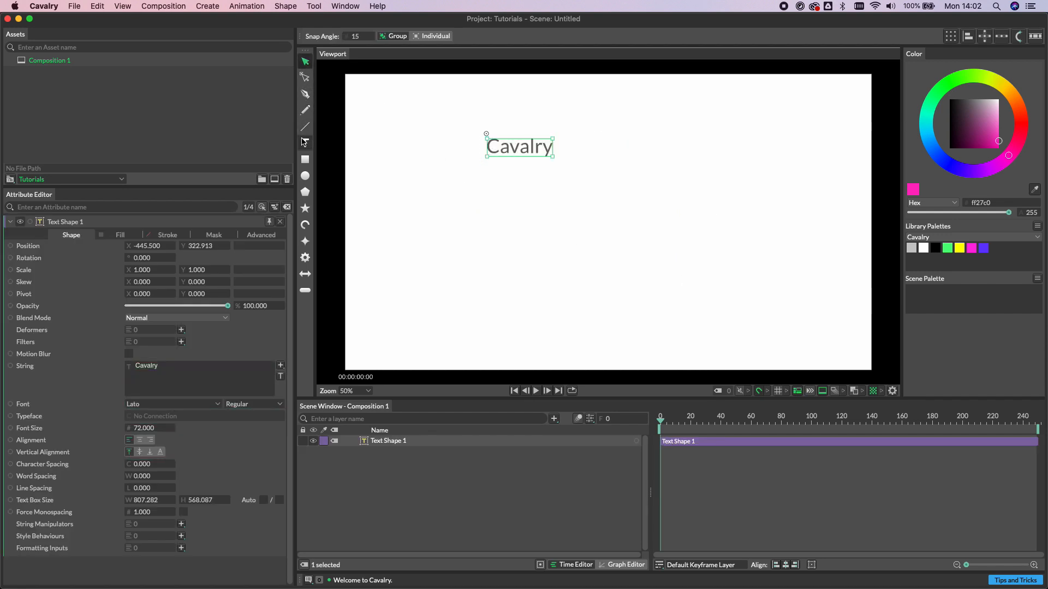
pyautogui.moveTo(305, 144)
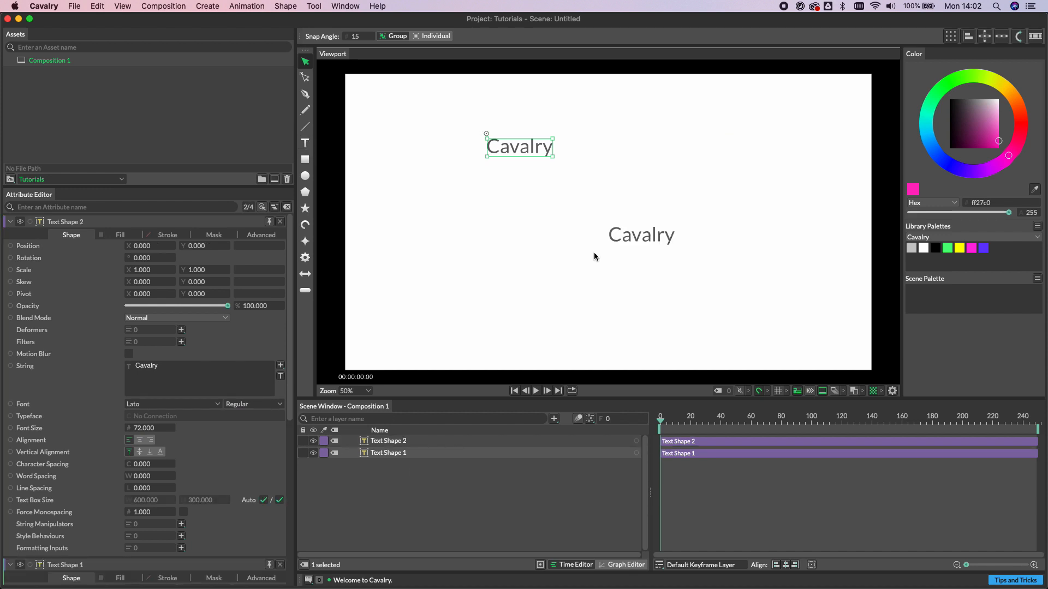
pyautogui.moveTo(586, 403)
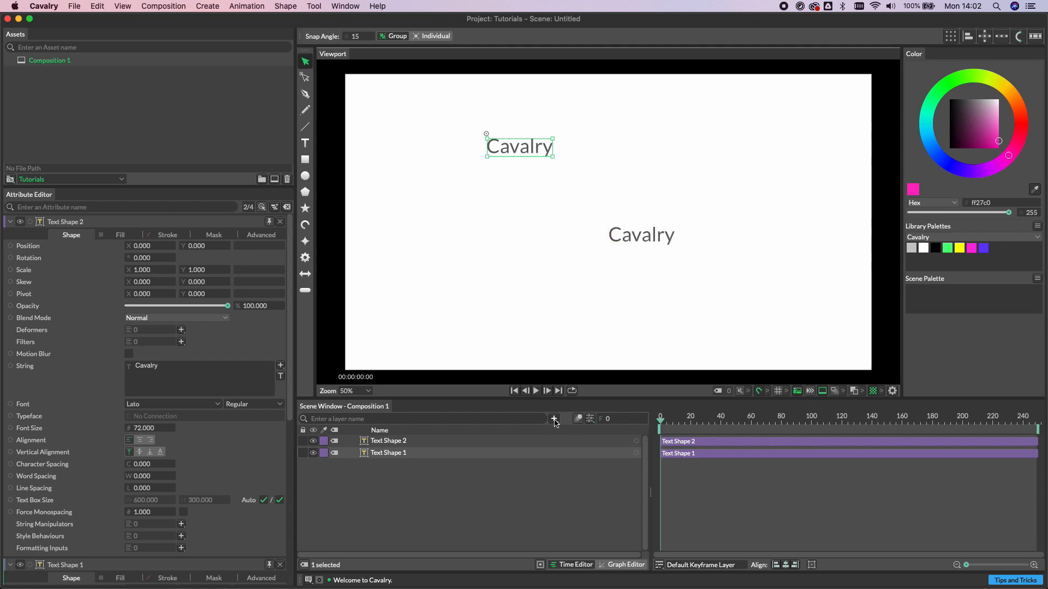
pyautogui.moveTo(553, 418)
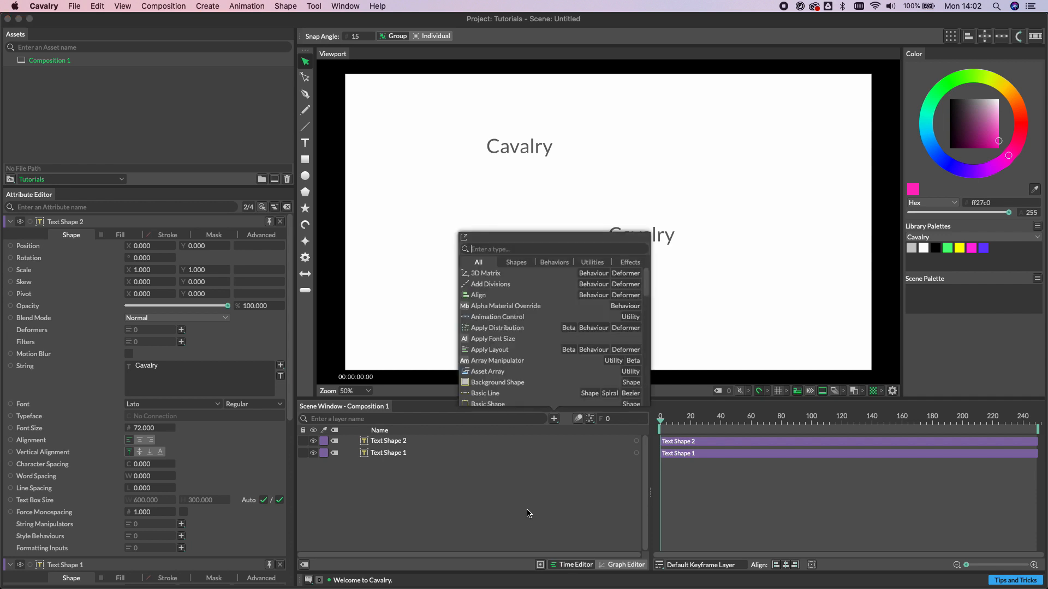
pyautogui.write('text')
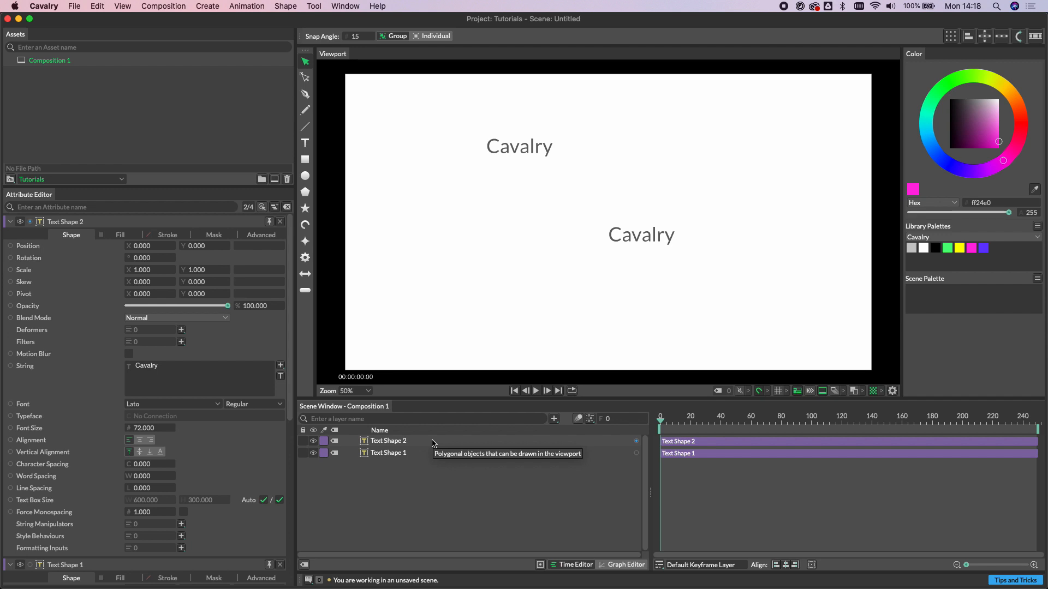
pyautogui.moveTo(433, 442)
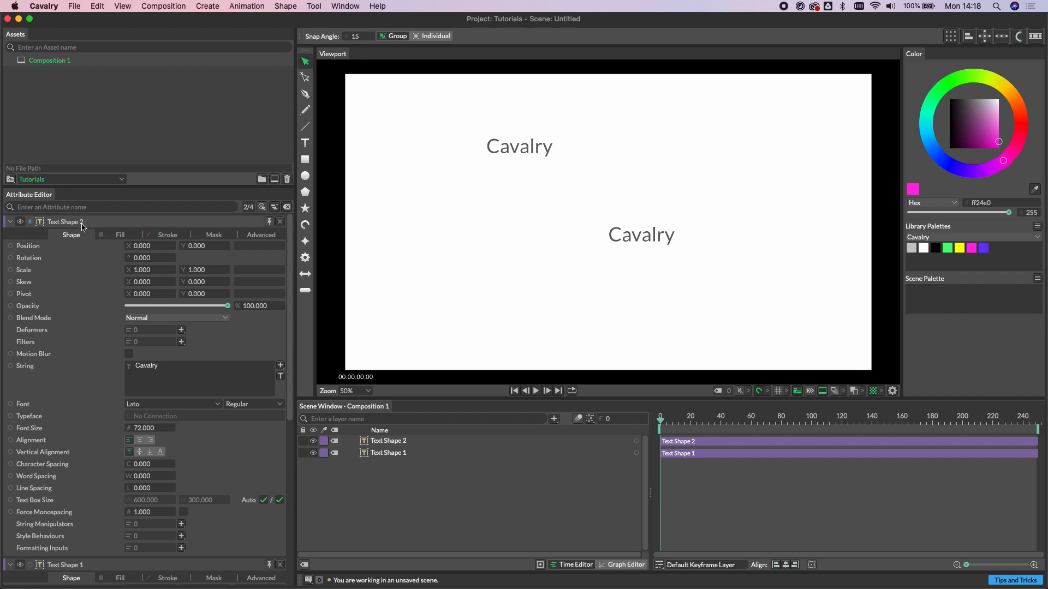
pyautogui.moveTo(64, 222)
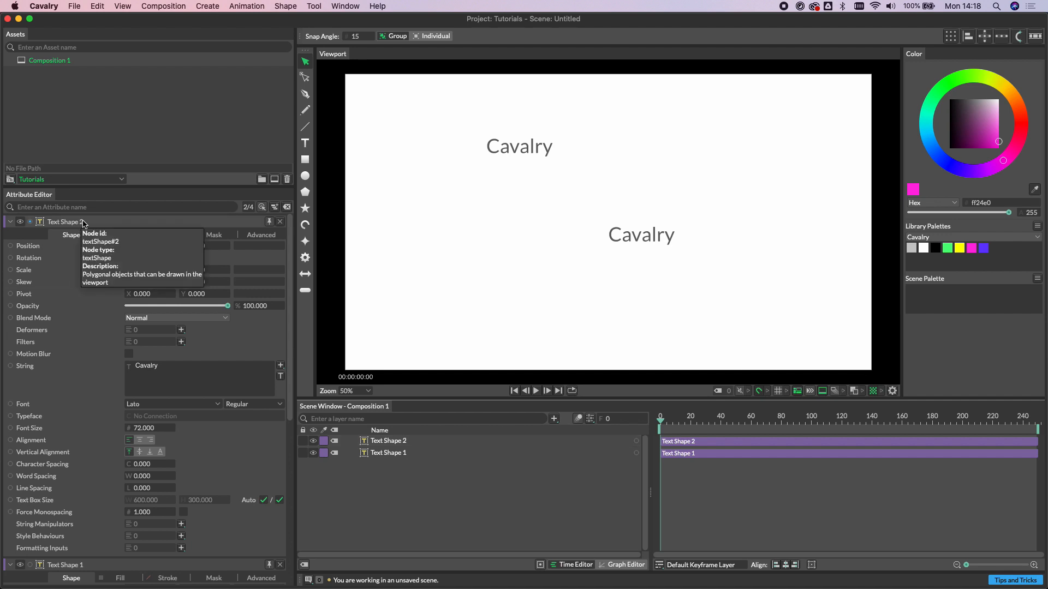
pyautogui.moveTo(34, 500)
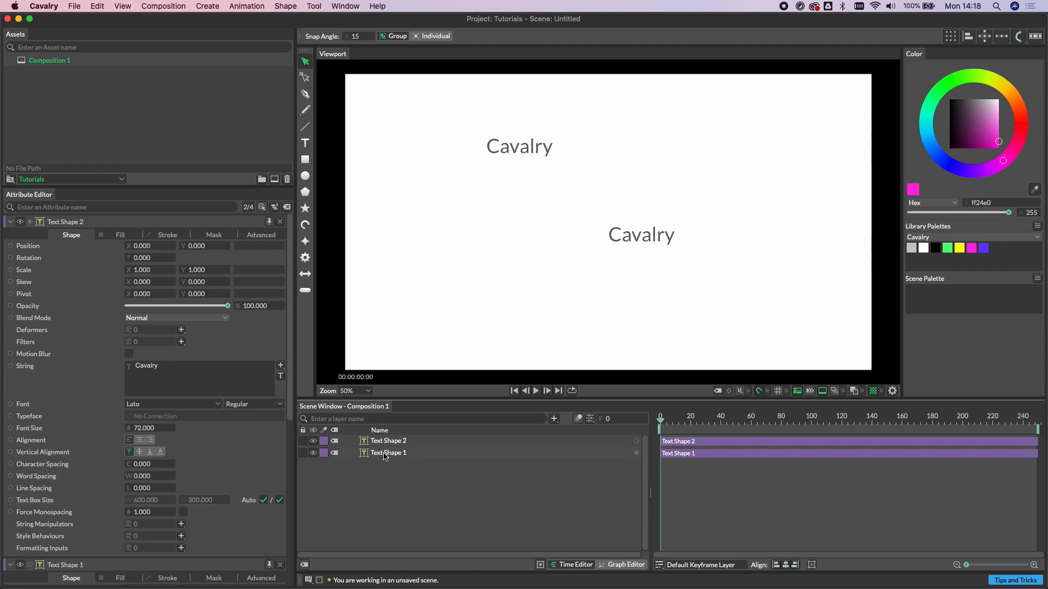
pyautogui.click(388, 452)
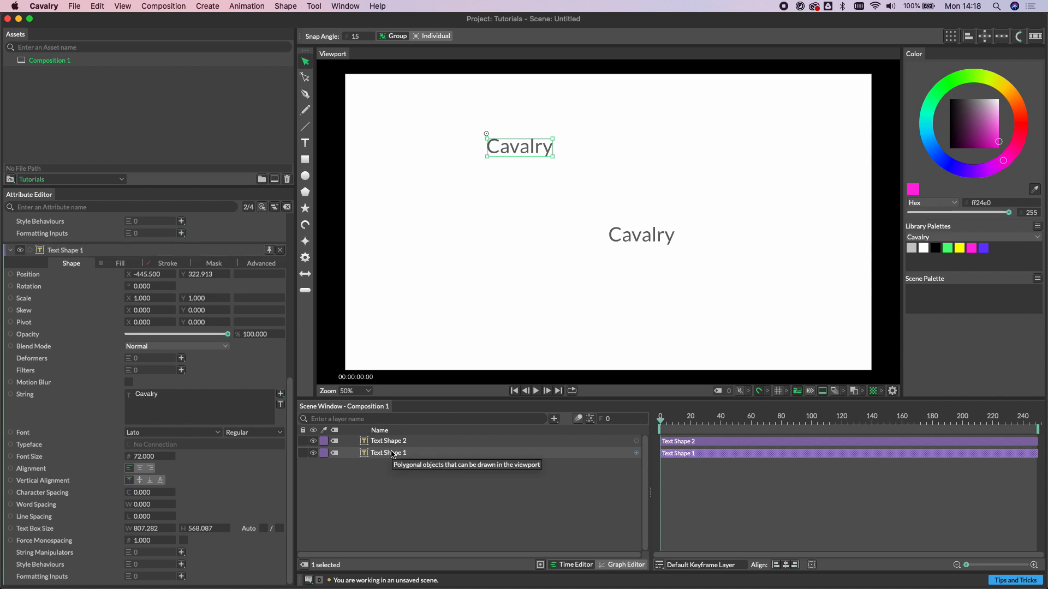
pyautogui.moveTo(262, 529)
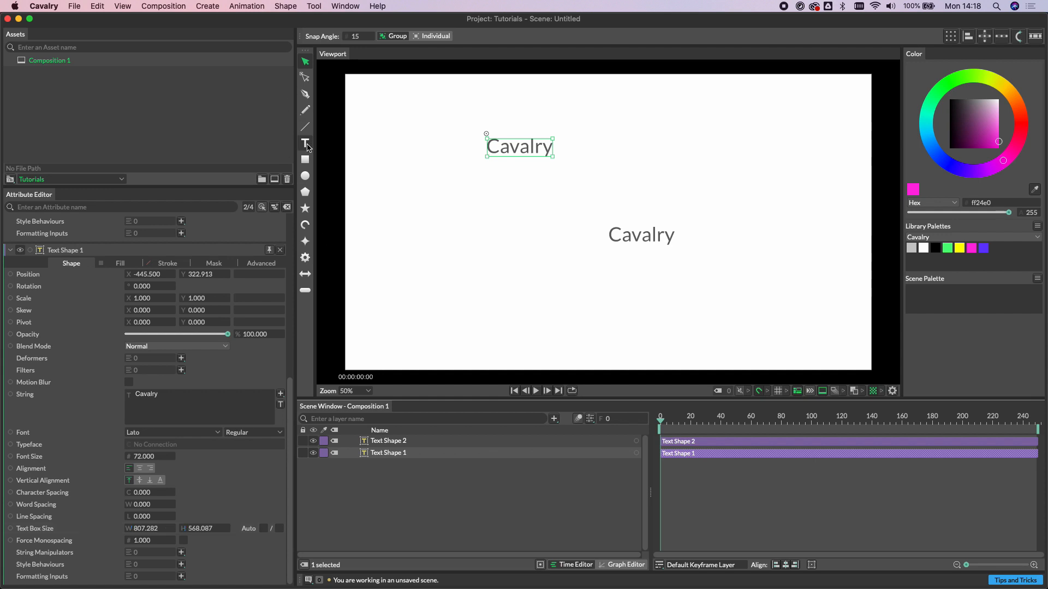
# Set Text Shape 1's text alignment to centre, then return to selecting.
pyautogui.click(304, 143)
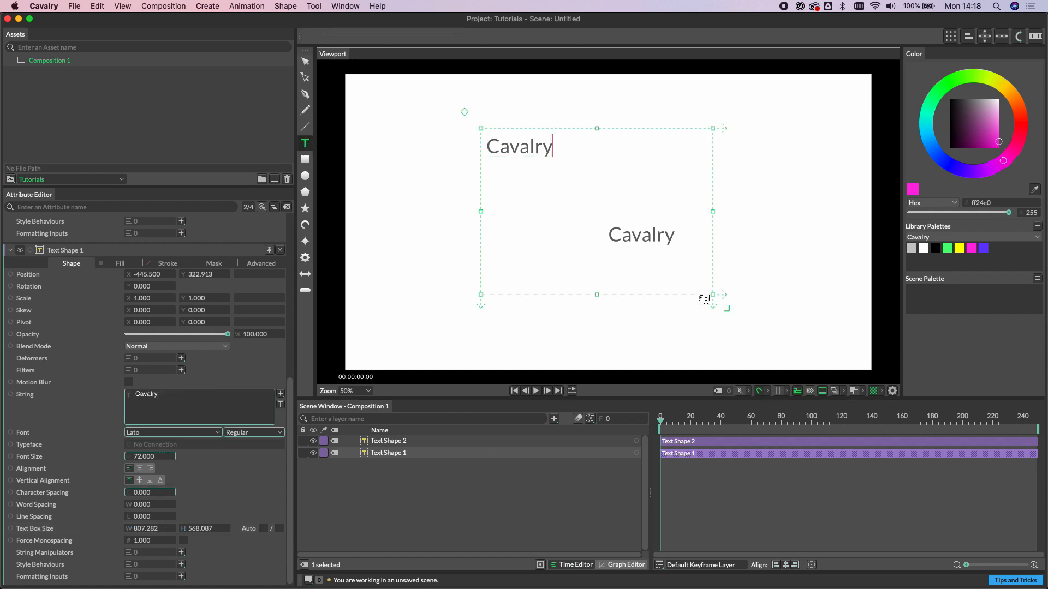
pyautogui.moveTo(332, 95)
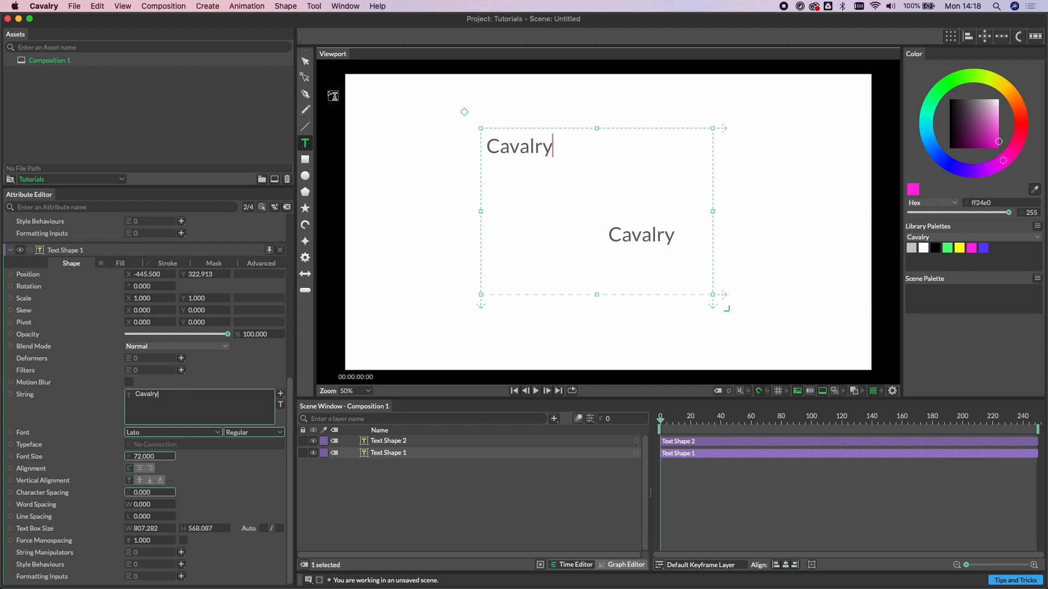
pyautogui.click(304, 62)
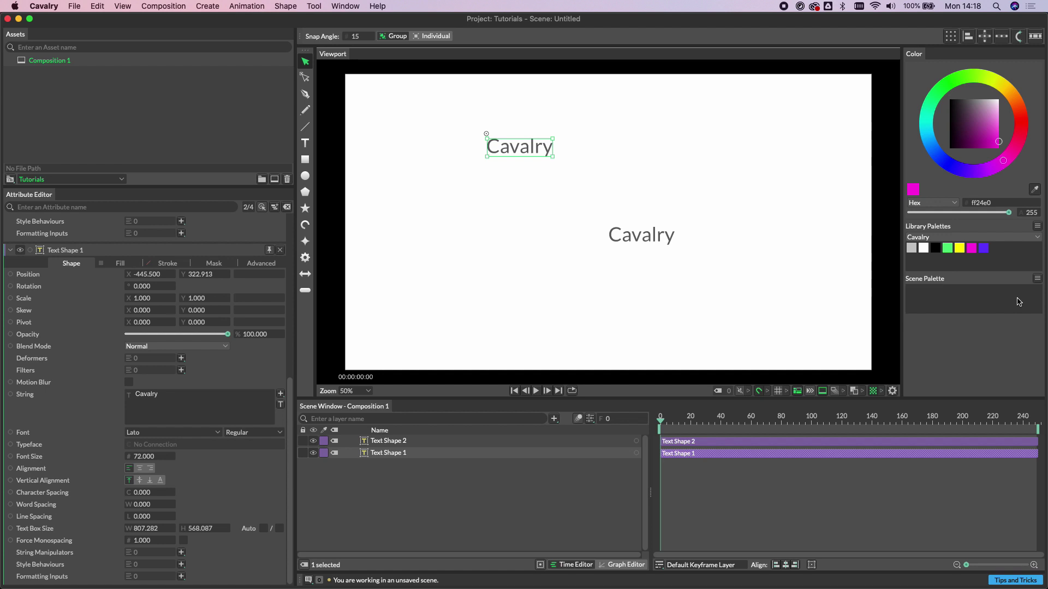
pyautogui.moveTo(613, 262)
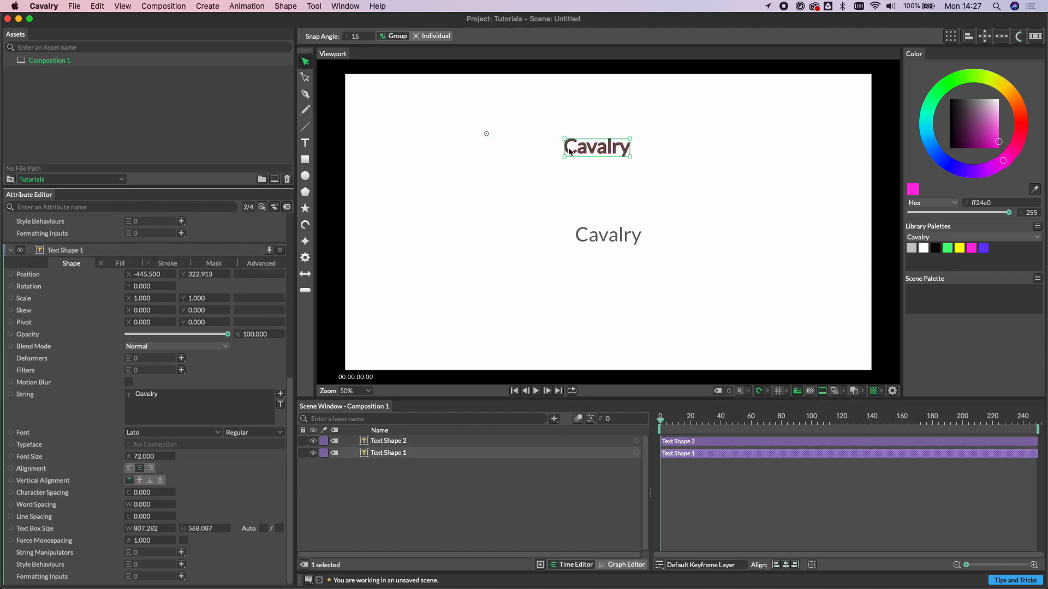
pyautogui.click(305, 143)
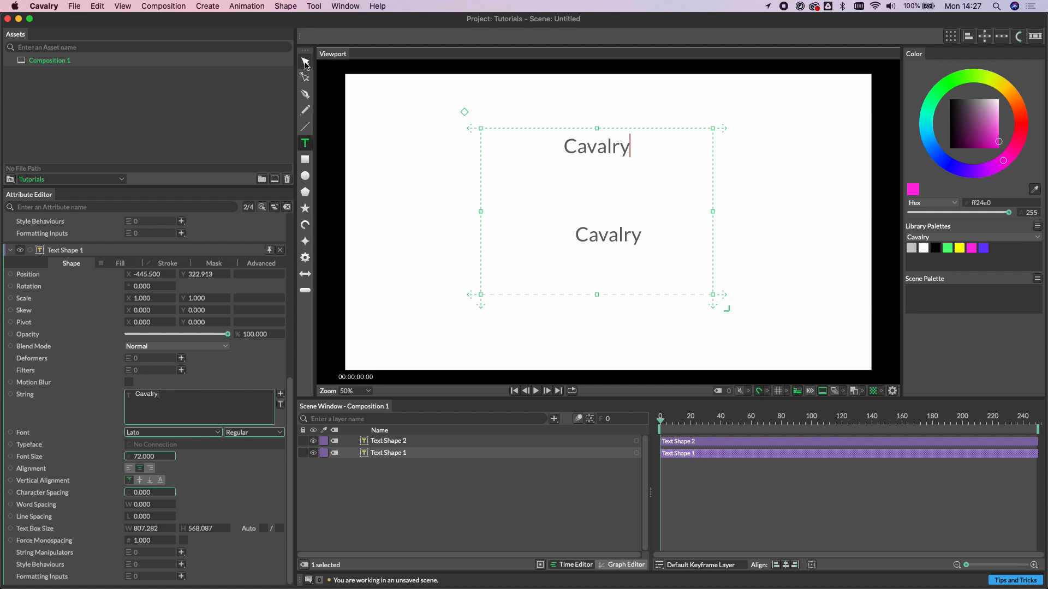
pyautogui.moveTo(304, 64)
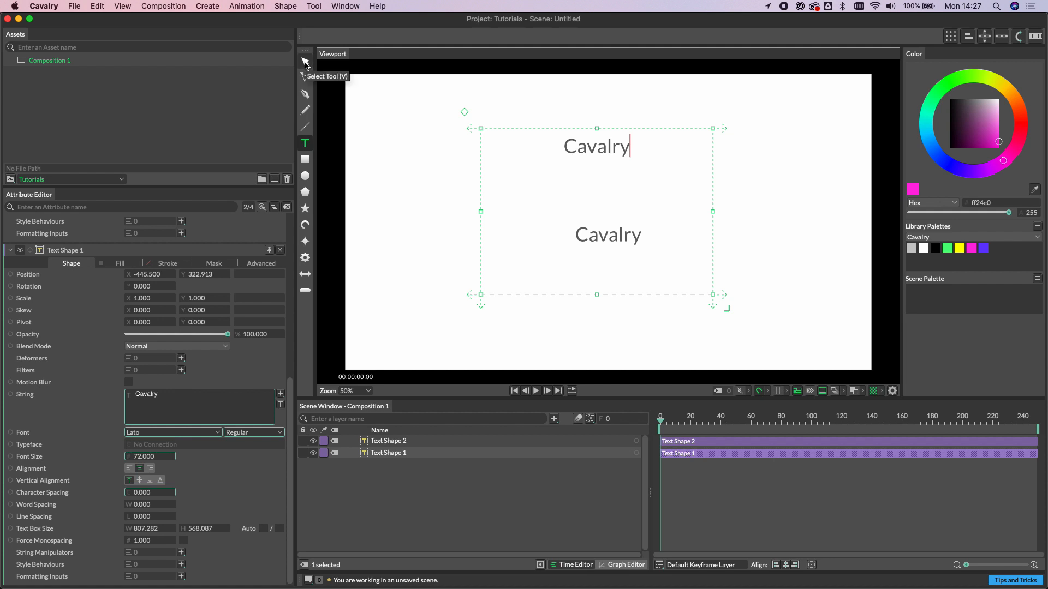
pyautogui.click(304, 61)
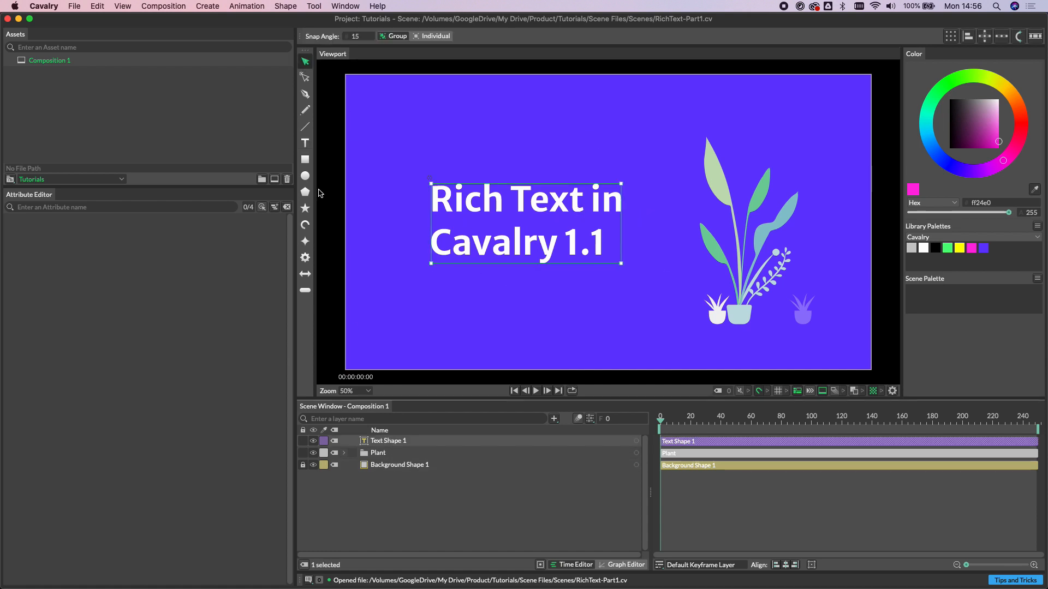
# Drag the side handle to resize the 'Rich Text in Cavalry 1.1' title's text box.
pyautogui.click(304, 143)
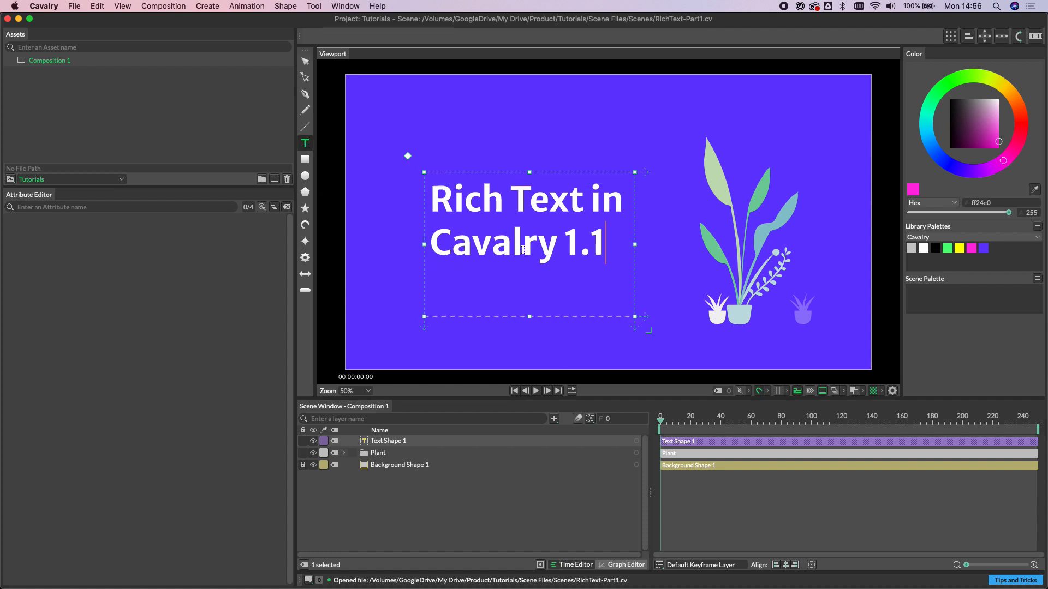
pyautogui.moveTo(633, 252); pyautogui.dragTo(673, 252)
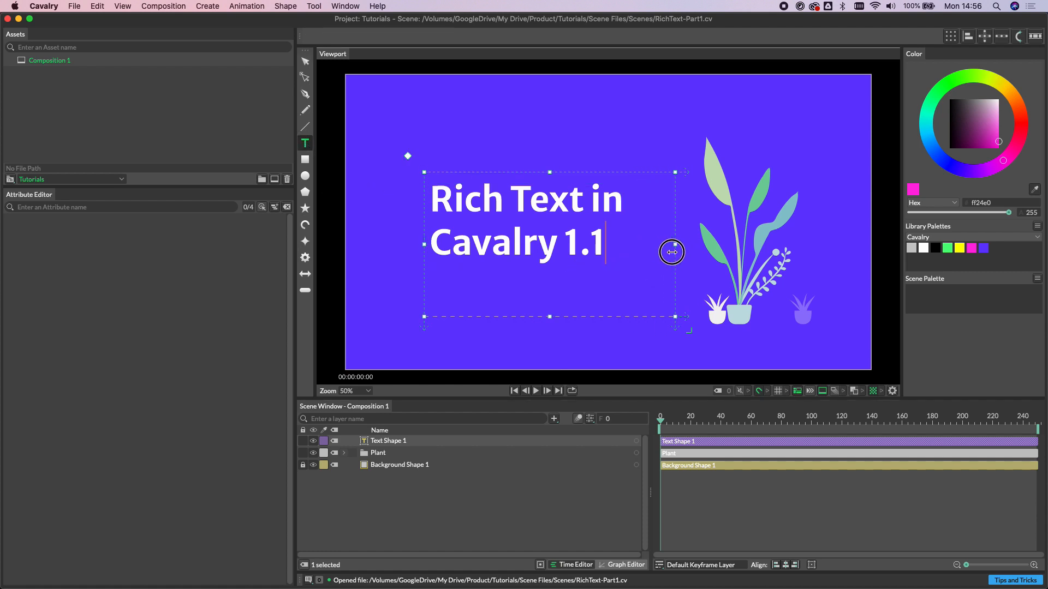
pyautogui.moveTo(674, 252); pyautogui.dragTo(652, 252)
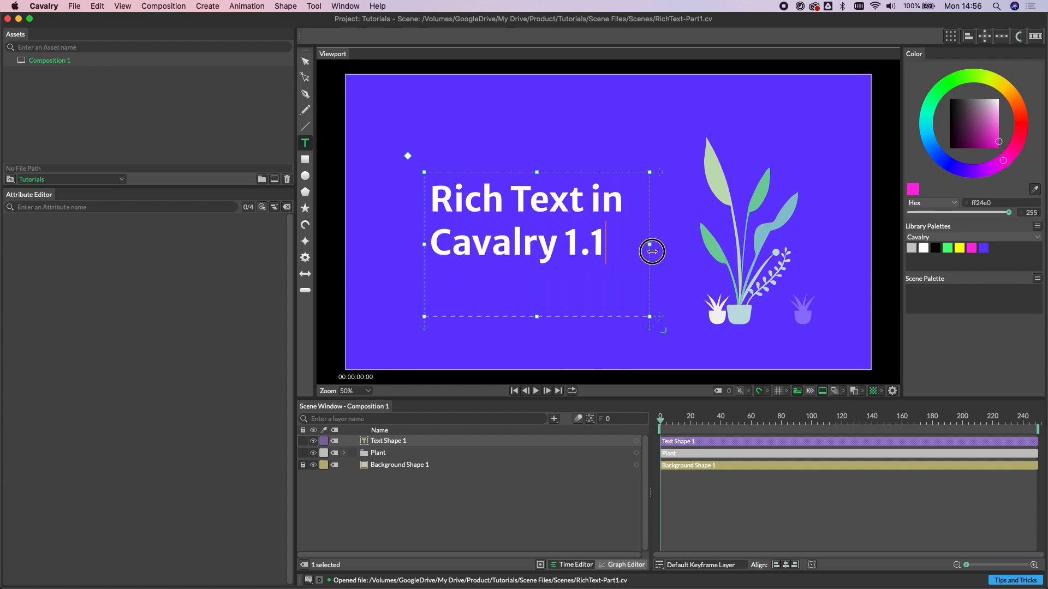
pyautogui.moveTo(649, 252); pyautogui.dragTo(661, 255)
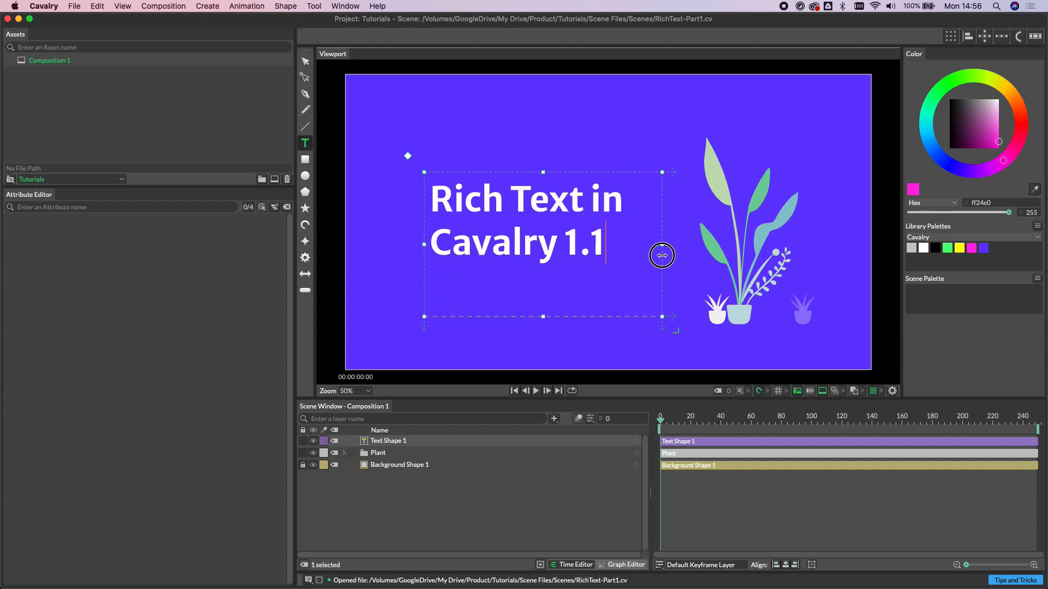
pyautogui.moveTo(661, 255); pyautogui.dragTo(384, 137)
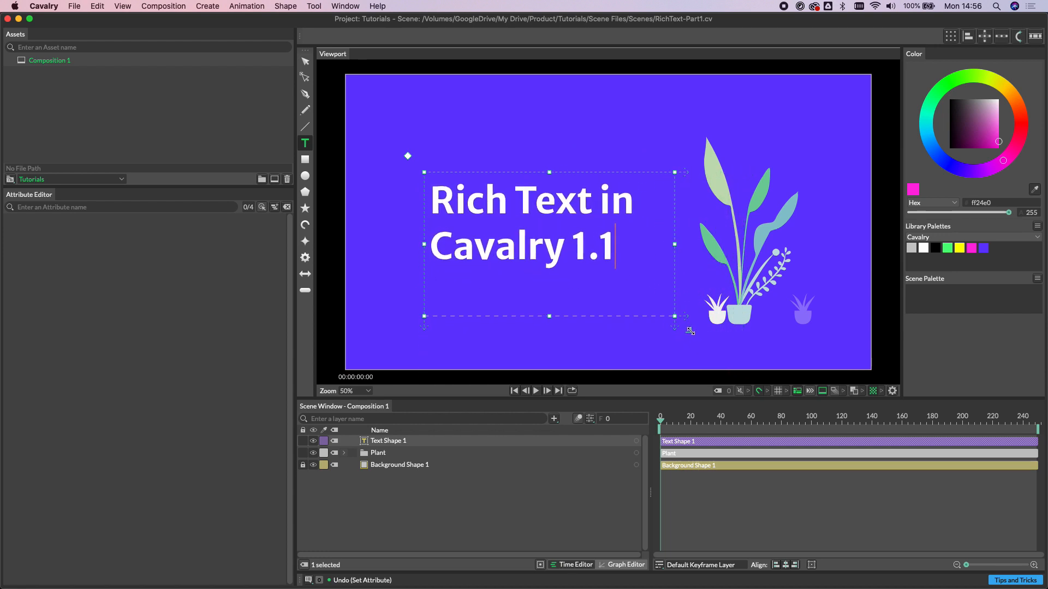
pyautogui.moveTo(674, 317); pyautogui.dragTo(669, 340)
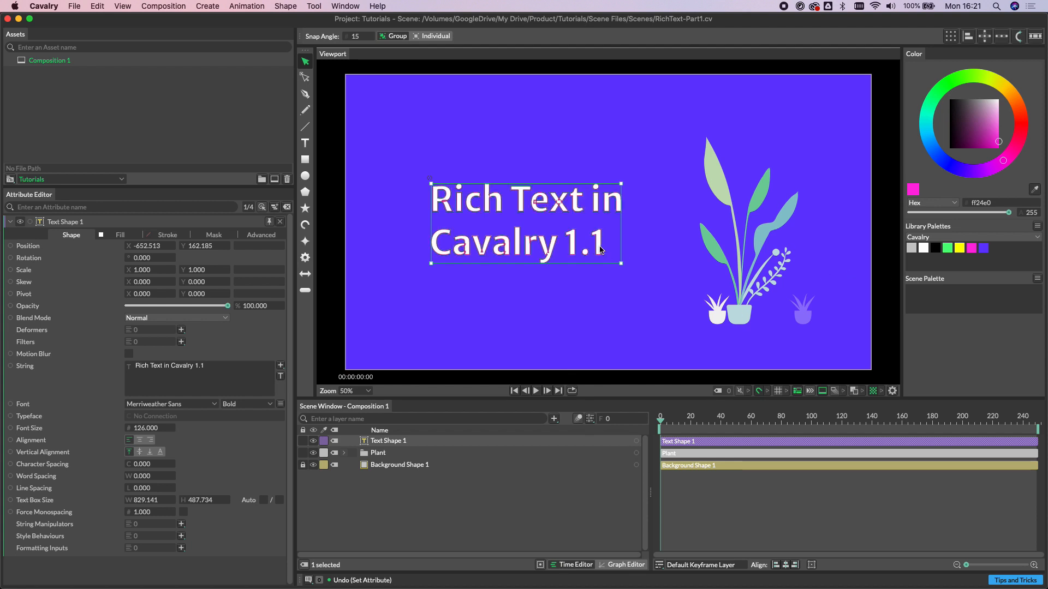
# Give 'Rich Text' font size 180, try Luminari, then revert to Merriweather Sans Bold.
pyautogui.click(304, 143)
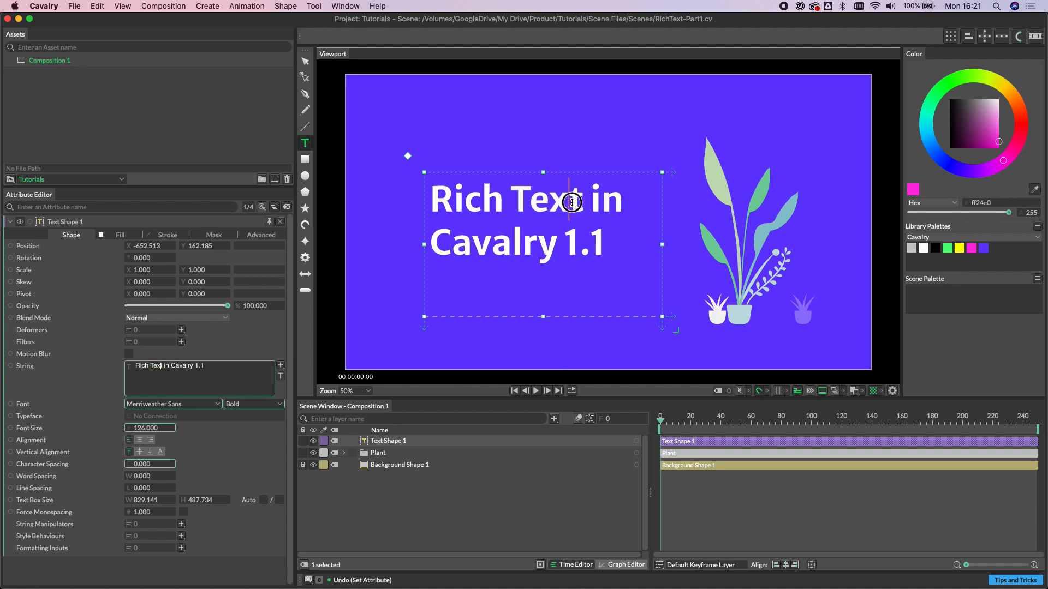
pyautogui.moveTo(432, 198); pyautogui.dragTo(578, 198)
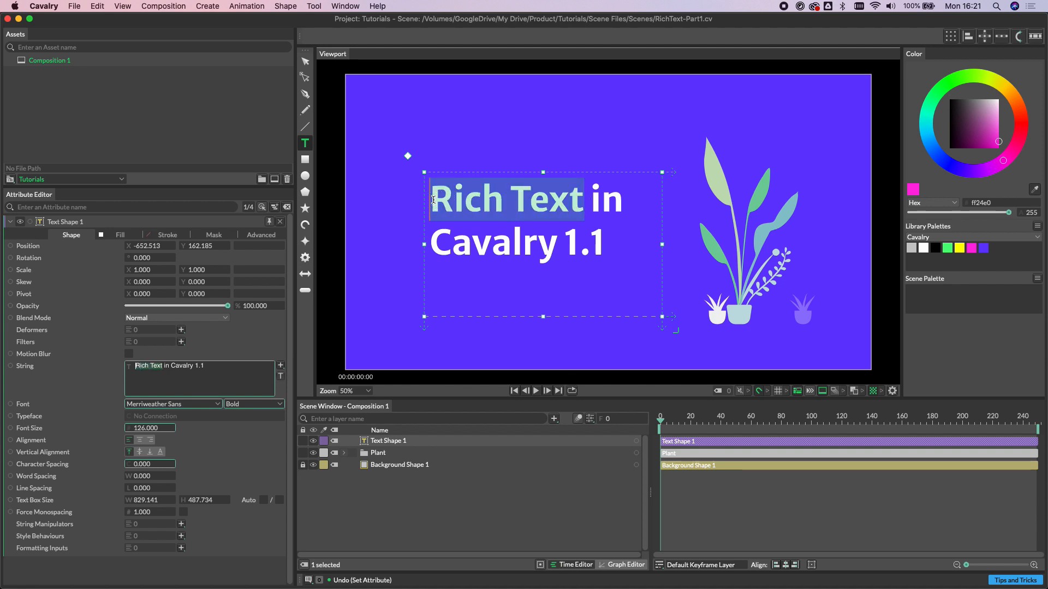
pyautogui.click(150, 428)
pyautogui.write('180.000')
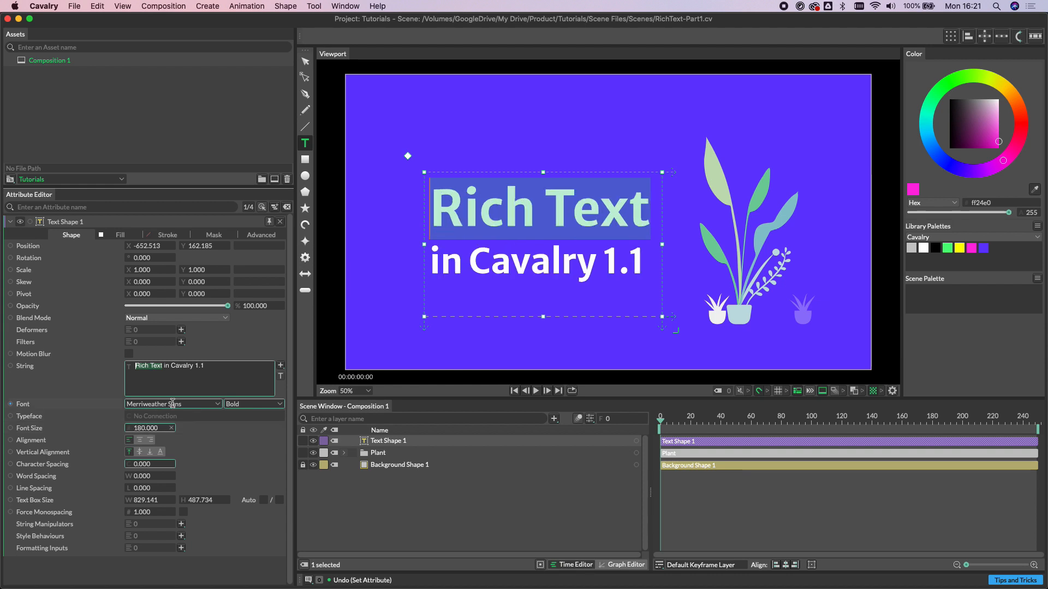
pyautogui.click(172, 404)
pyautogui.write('Luminari')
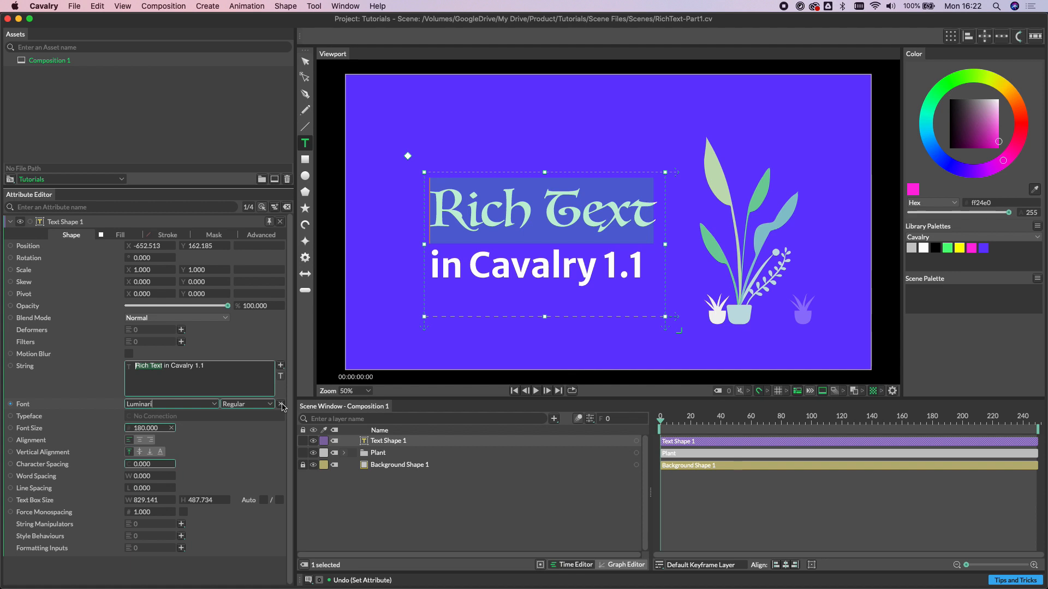
pyautogui.click(172, 404)
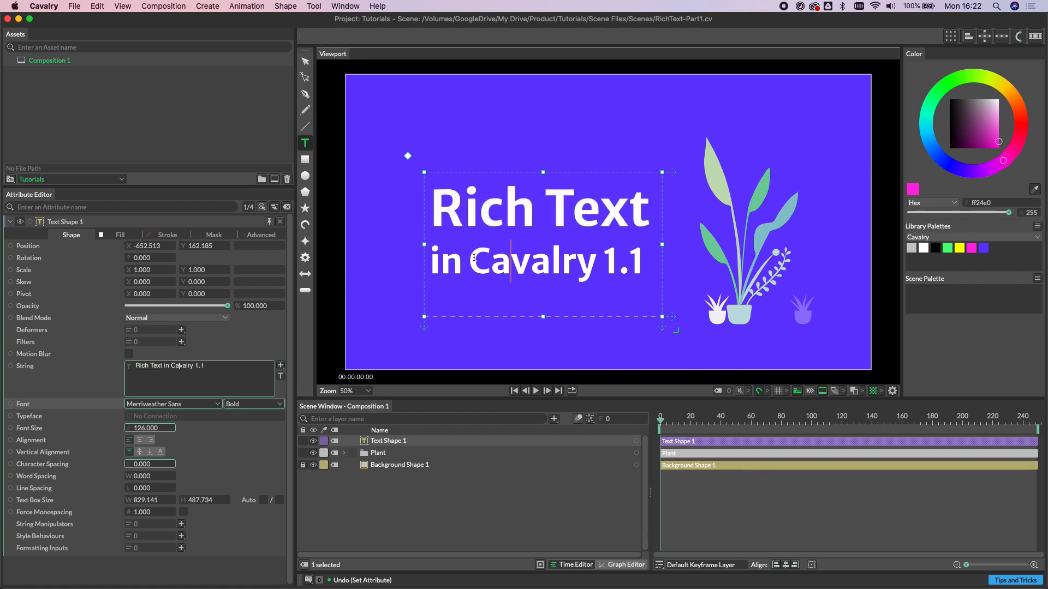
# Select 'Text in' across both lines and set its font size to 200.
pyautogui.moveTo(561, 208); pyautogui.dragTo(447, 261)
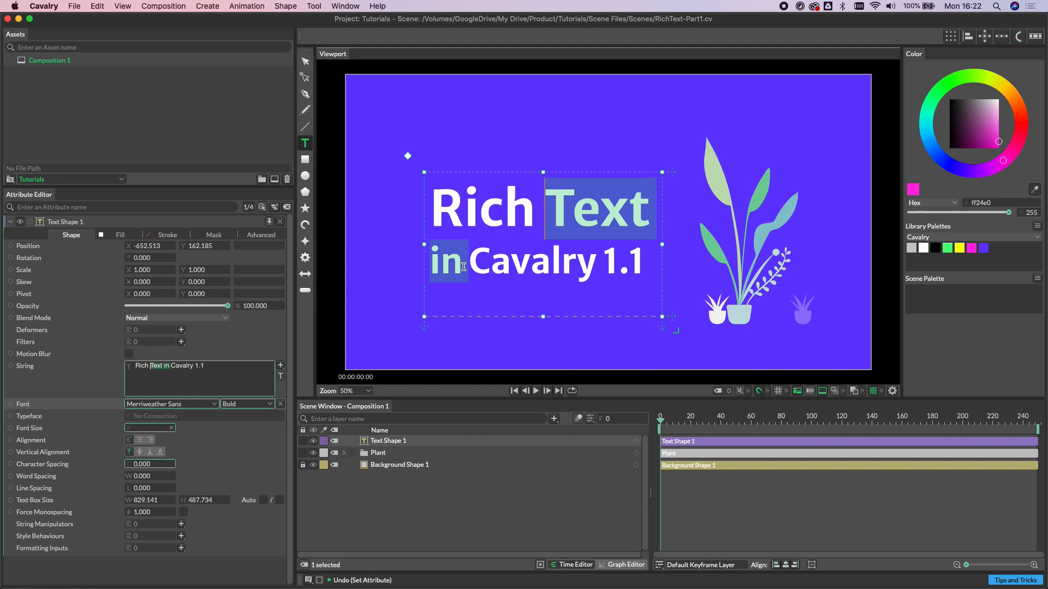
pyautogui.moveTo(59, 425)
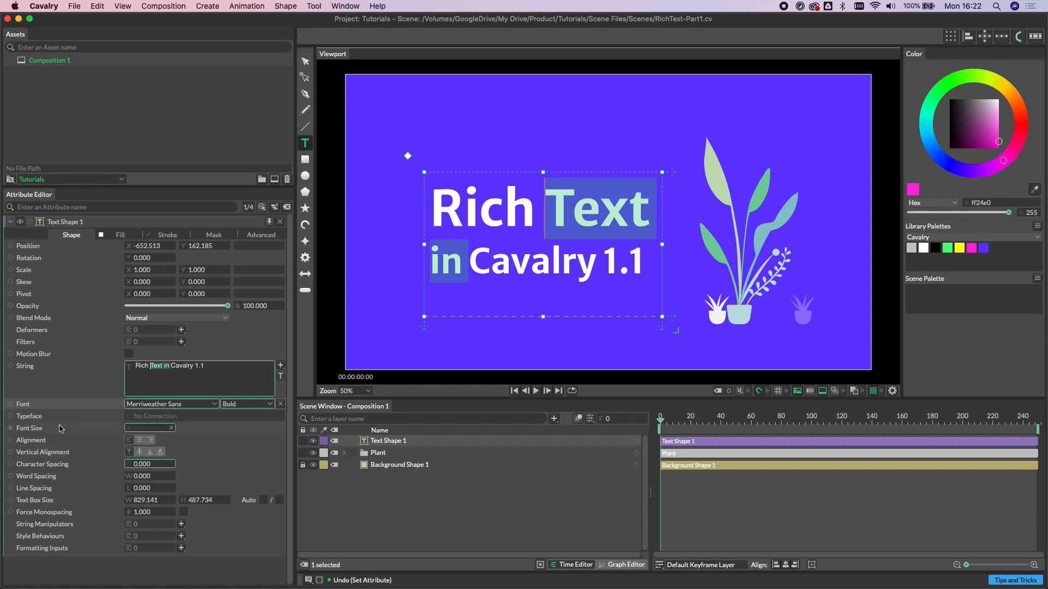
pyautogui.moveTo(143, 429)
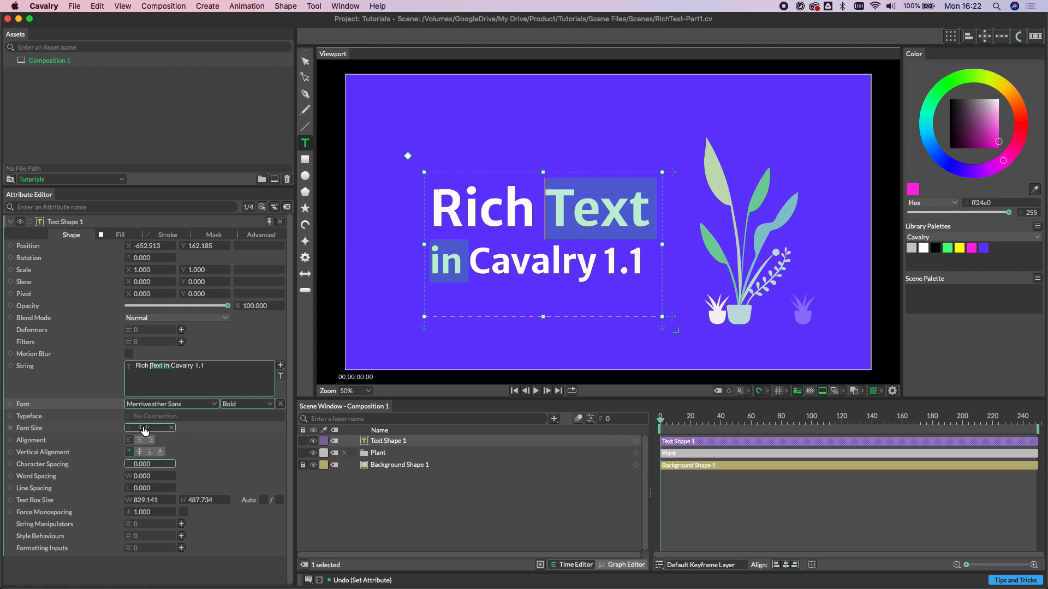
pyautogui.write('200.000')
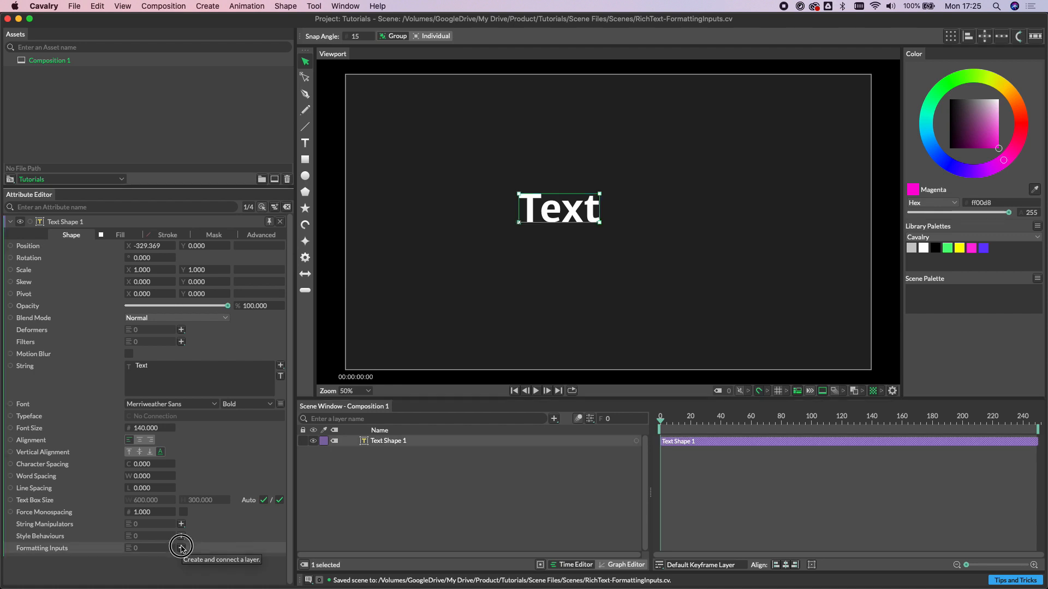
# Connect a new 'Cavalry' text layer as a formatting input and check the input list.
pyautogui.click(181, 548)
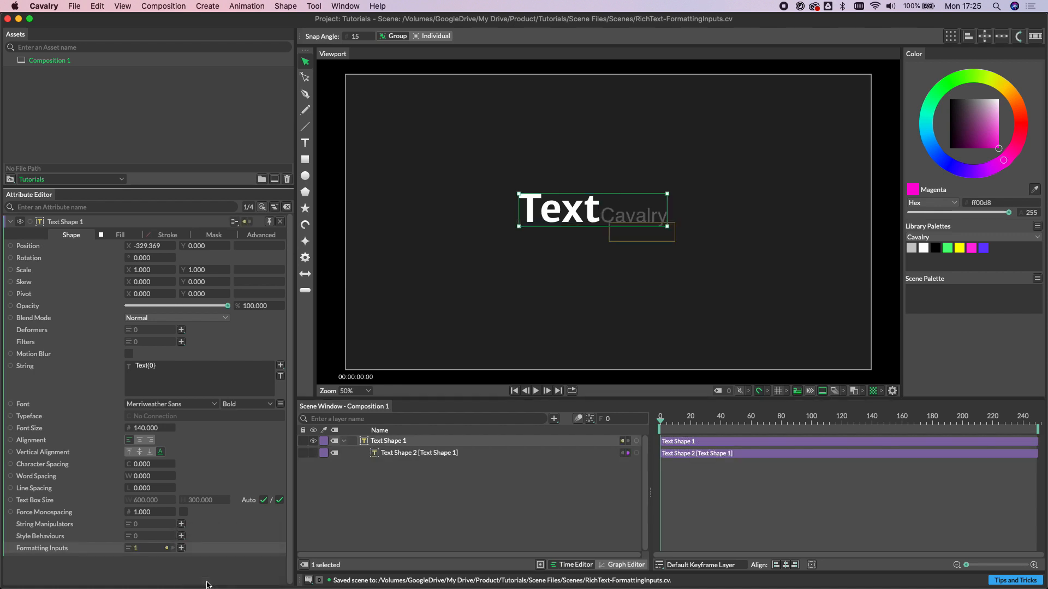
pyautogui.moveTo(236, 567)
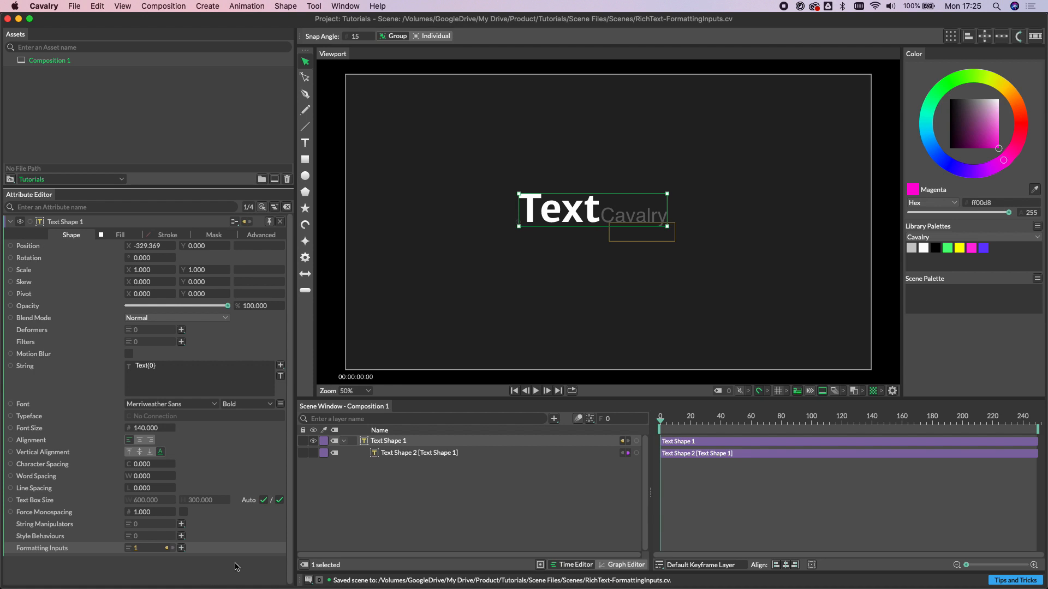
pyautogui.moveTo(335, 520)
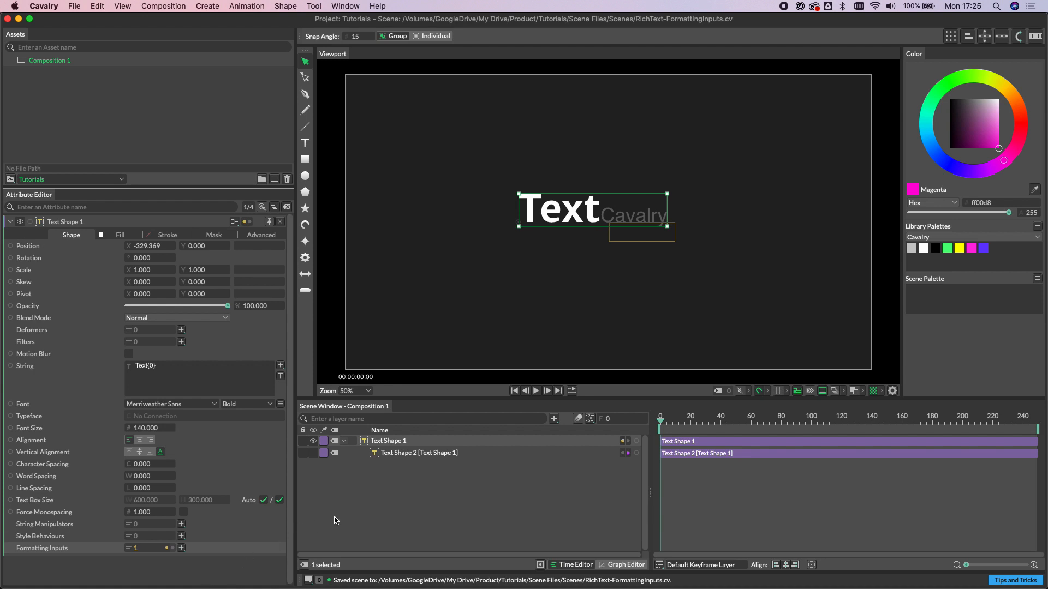
pyautogui.moveTo(242, 392)
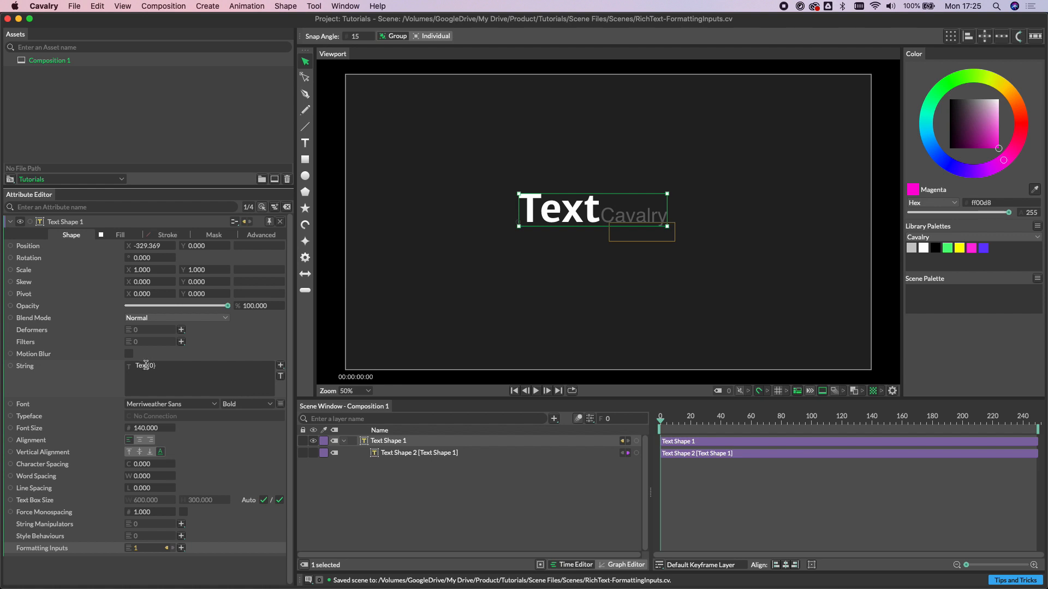
pyautogui.moveTo(45, 384)
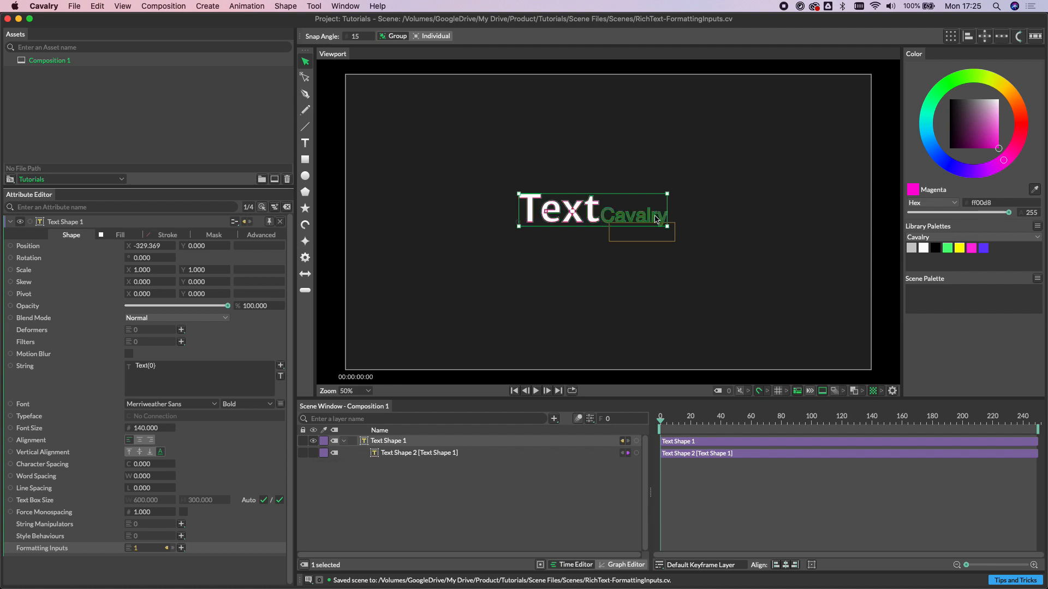
pyautogui.moveTo(634, 222)
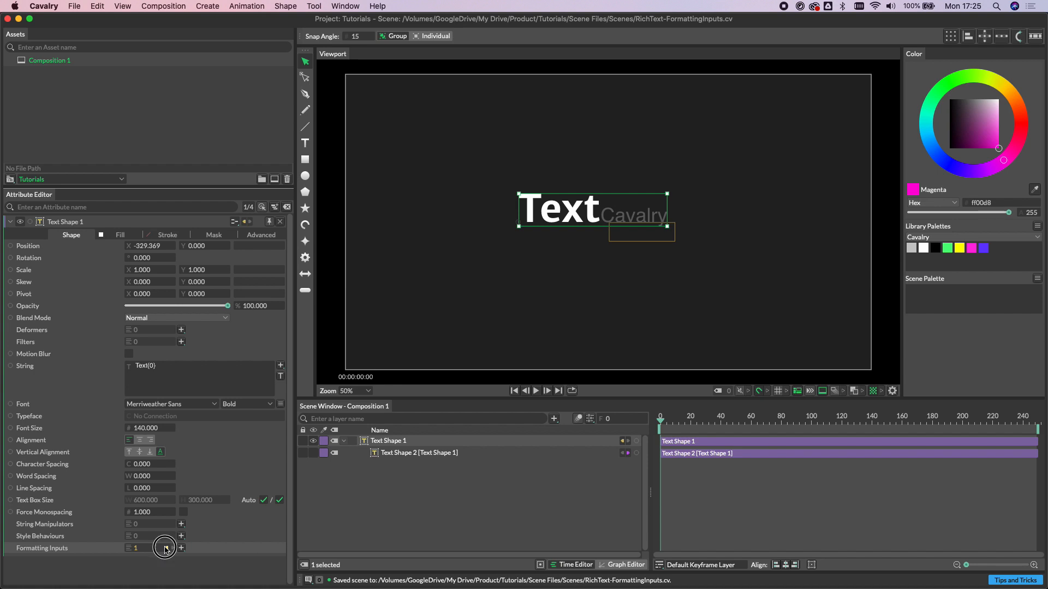
pyautogui.click(163, 547)
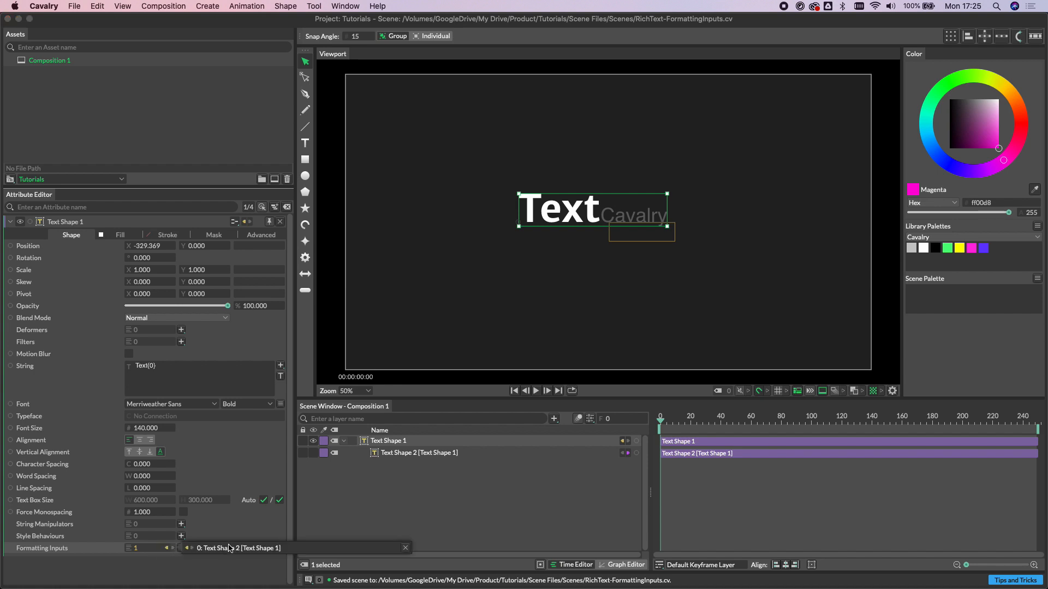
pyautogui.moveTo(233, 567)
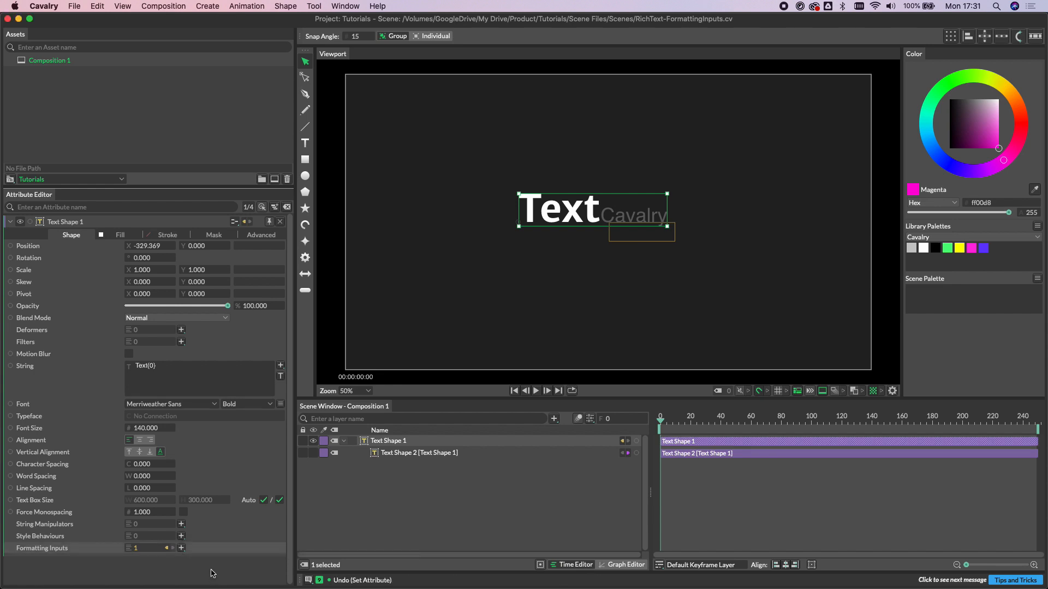
# Set the main string to '{0} Text' and make the input layer read 'Rich' in a script font.
pyautogui.click(154, 365)
pyautogui.write('(0) ')
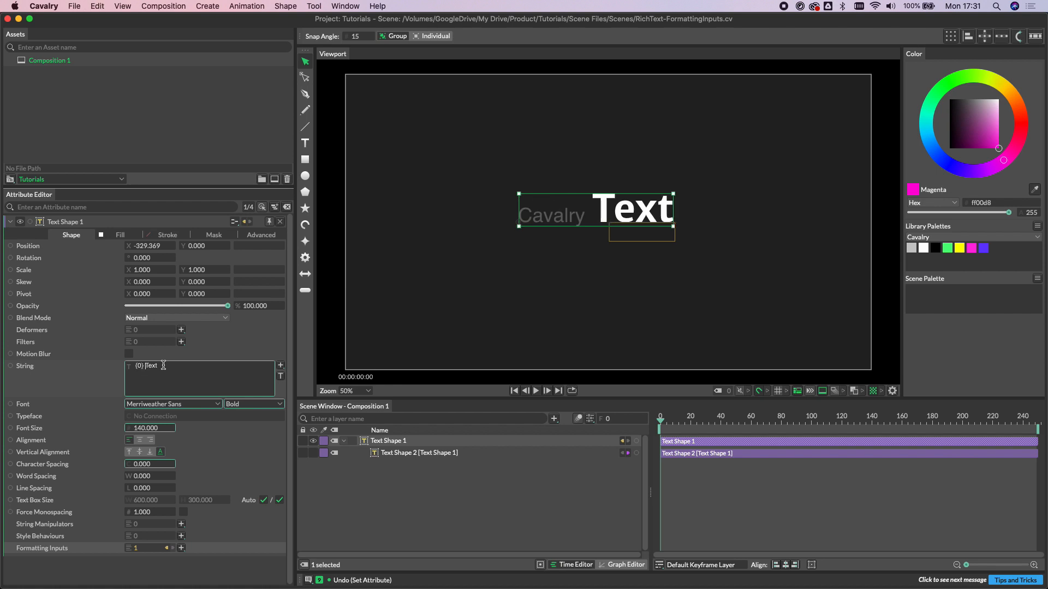
pyautogui.click(418, 452)
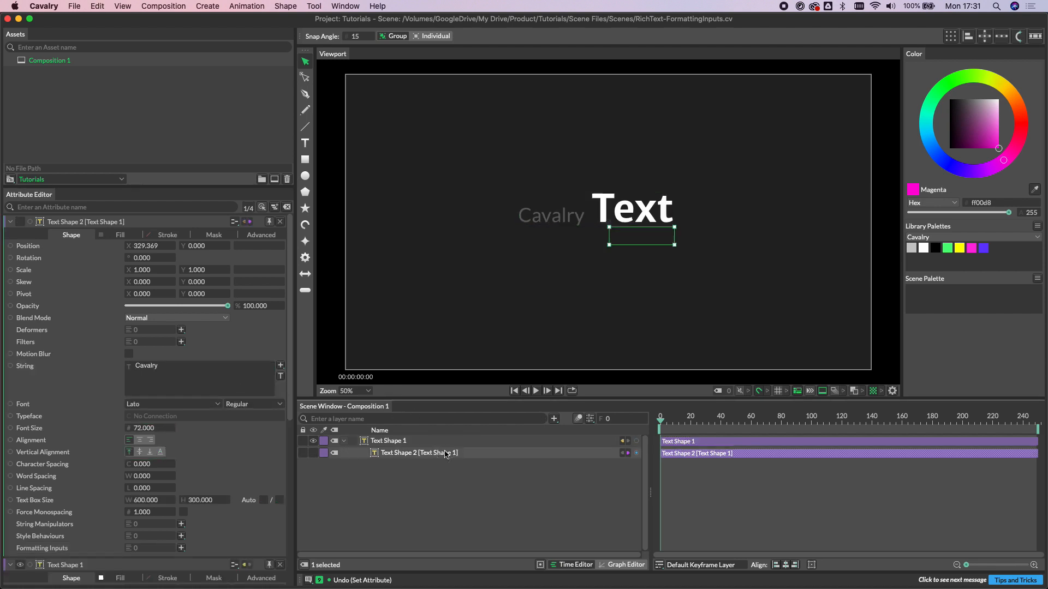
pyautogui.click(146, 367)
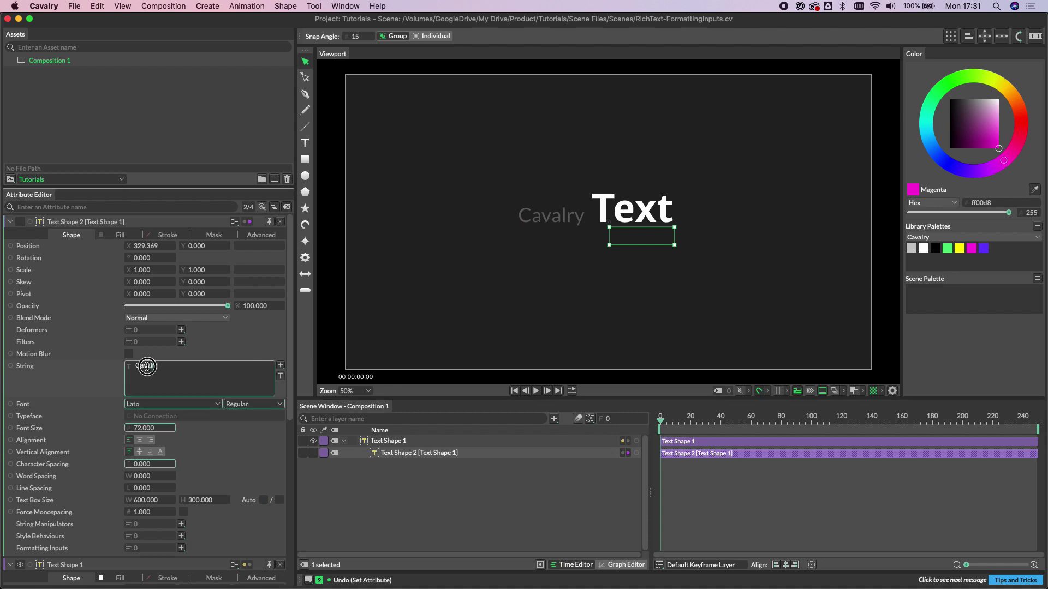
pyautogui.write('Rich')
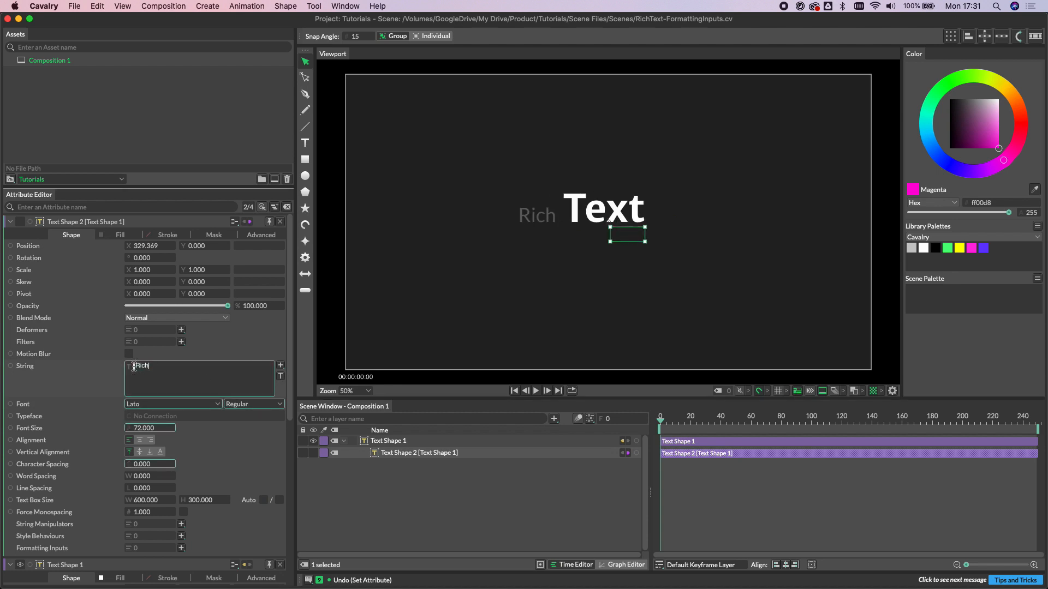
pyautogui.moveTo(108, 371)
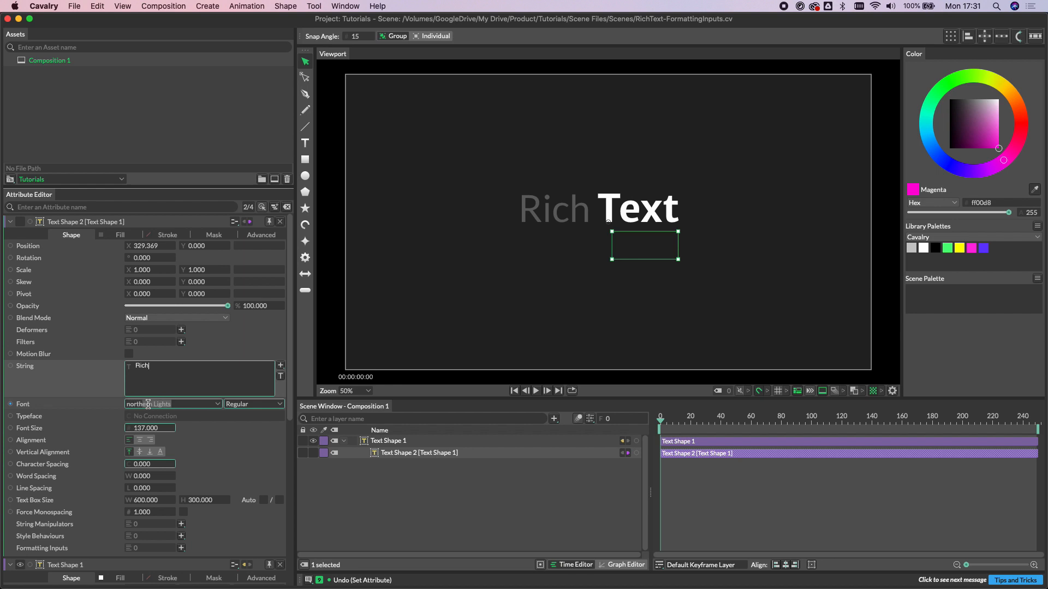
pyautogui.click(172, 404)
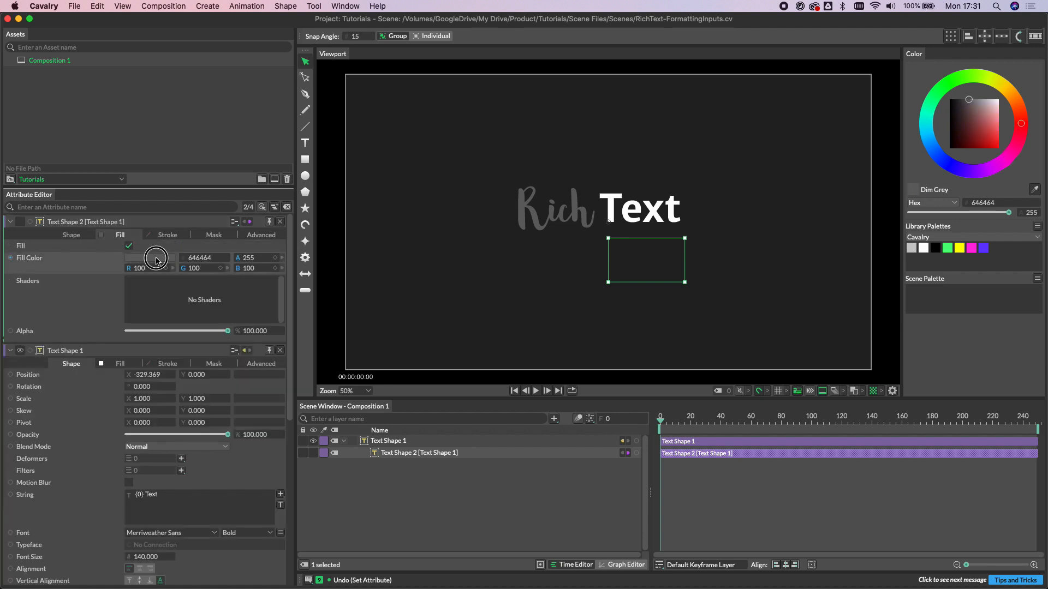
# Change Rich's fill colour and add a Gradient Shader to its fill.
pyautogui.click(156, 259)
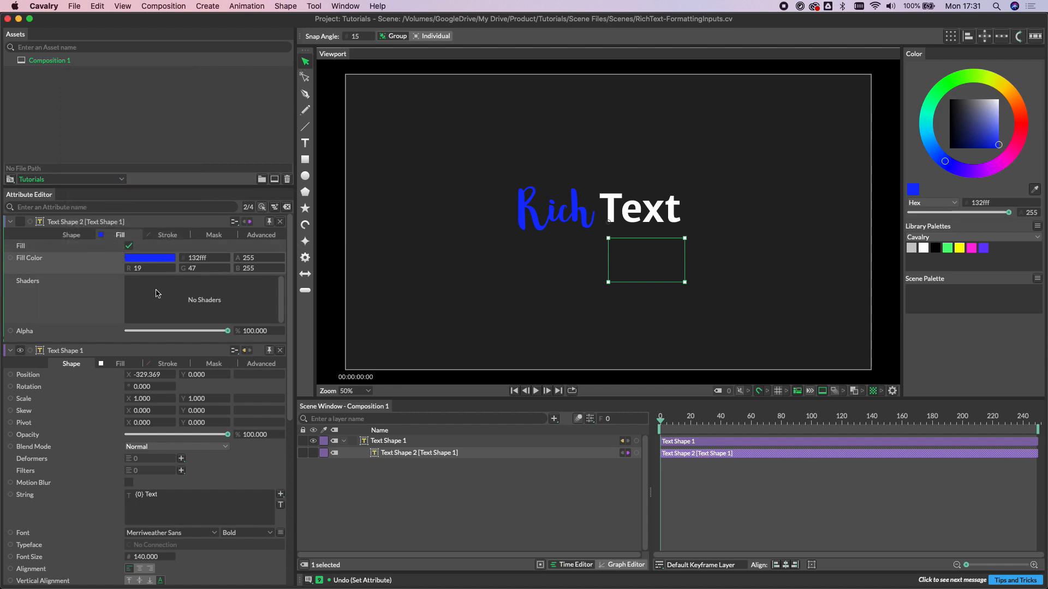
pyautogui.click(159, 299)
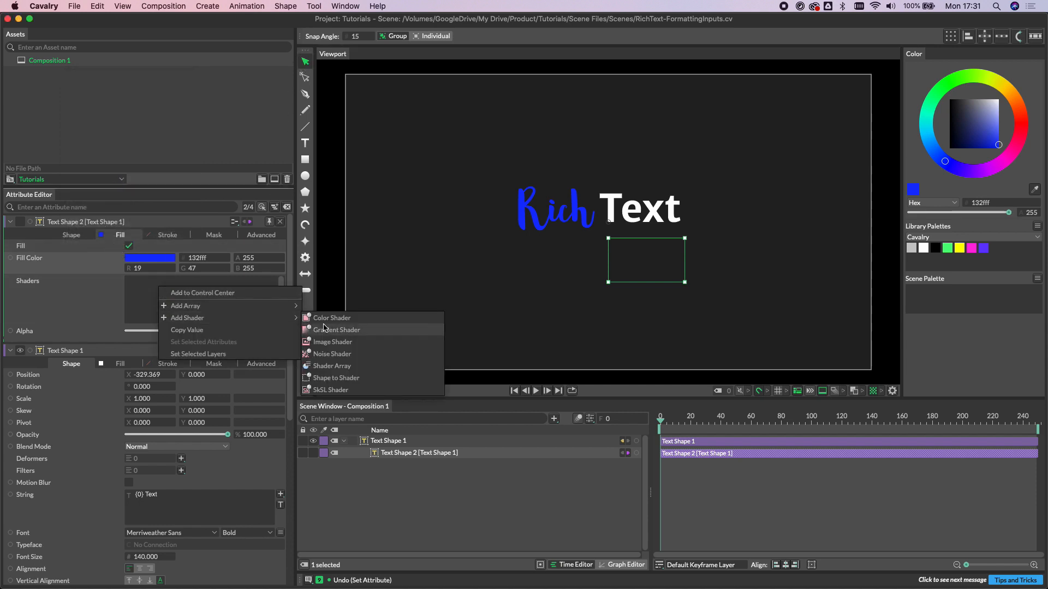
pyautogui.moveTo(226, 313)
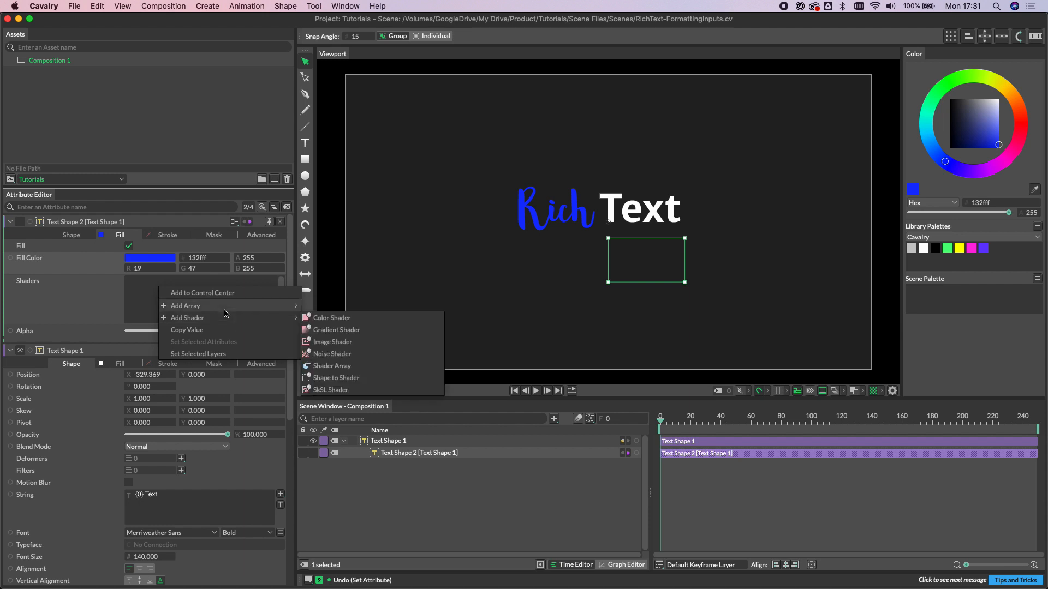
pyautogui.moveTo(287, 320)
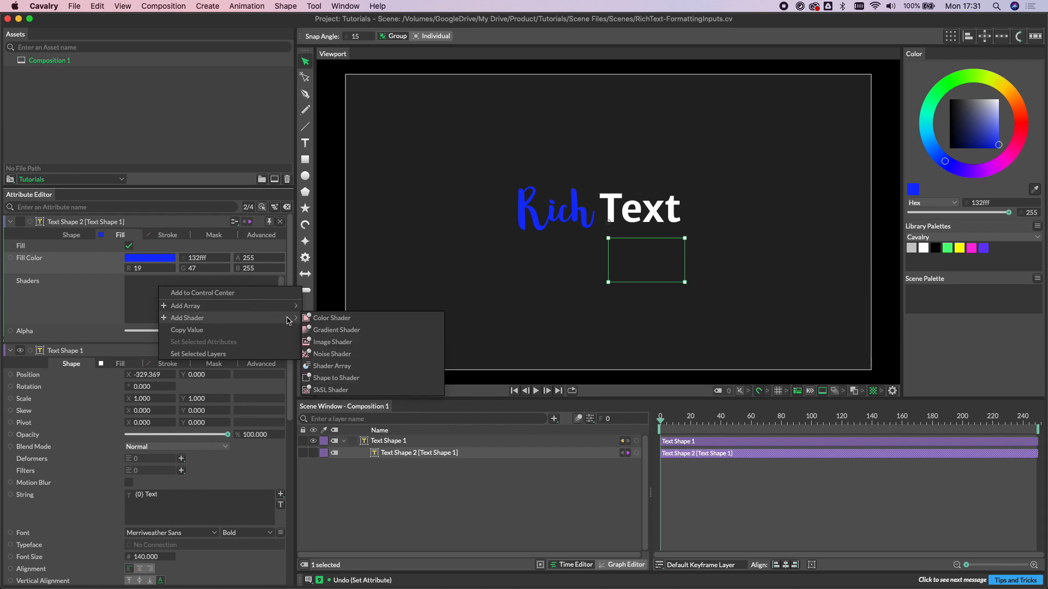
pyautogui.click(336, 329)
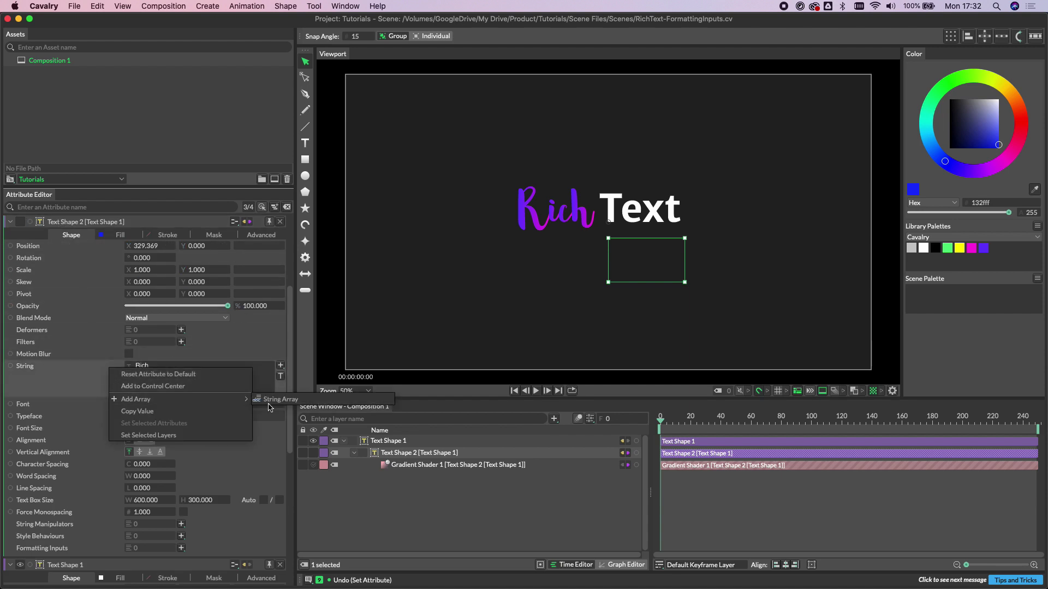
# Add a String Array holding Rich, Loaded and Minted, with Auto Index unchecked.
pyautogui.click(280, 399)
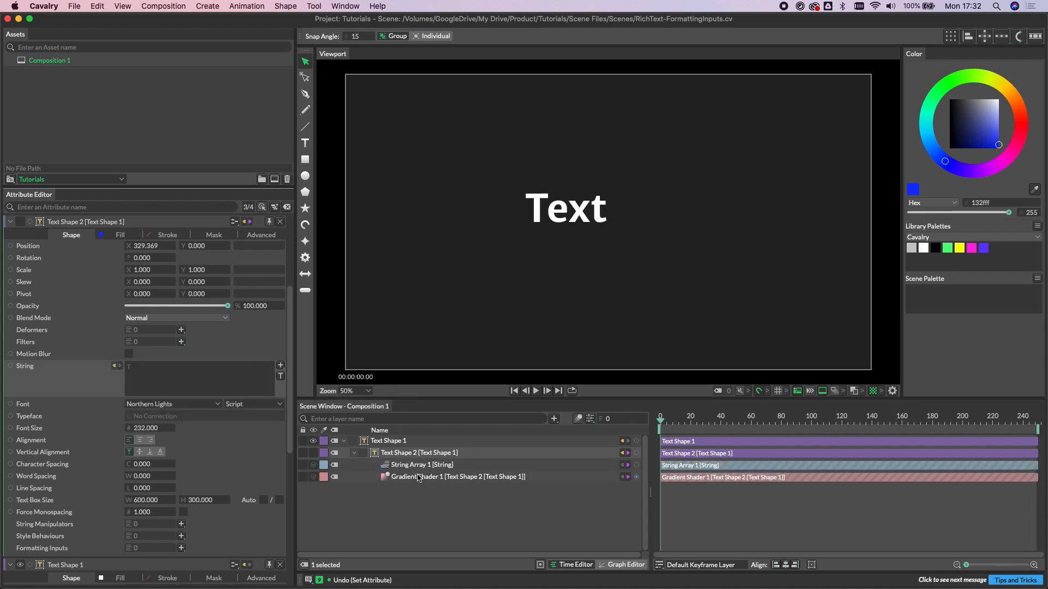
pyautogui.click(421, 464)
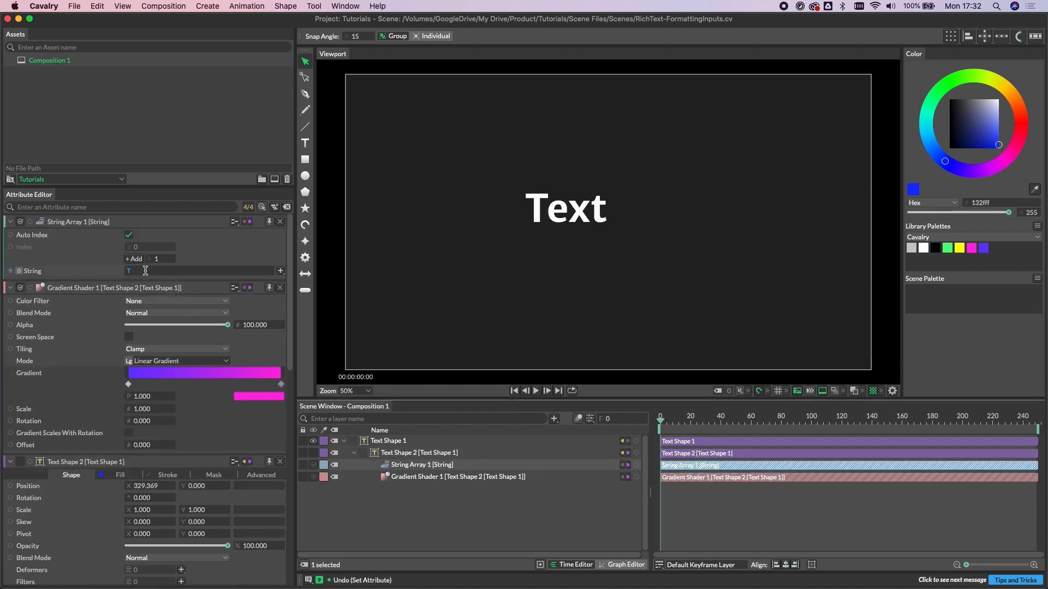
pyautogui.write('Rich')
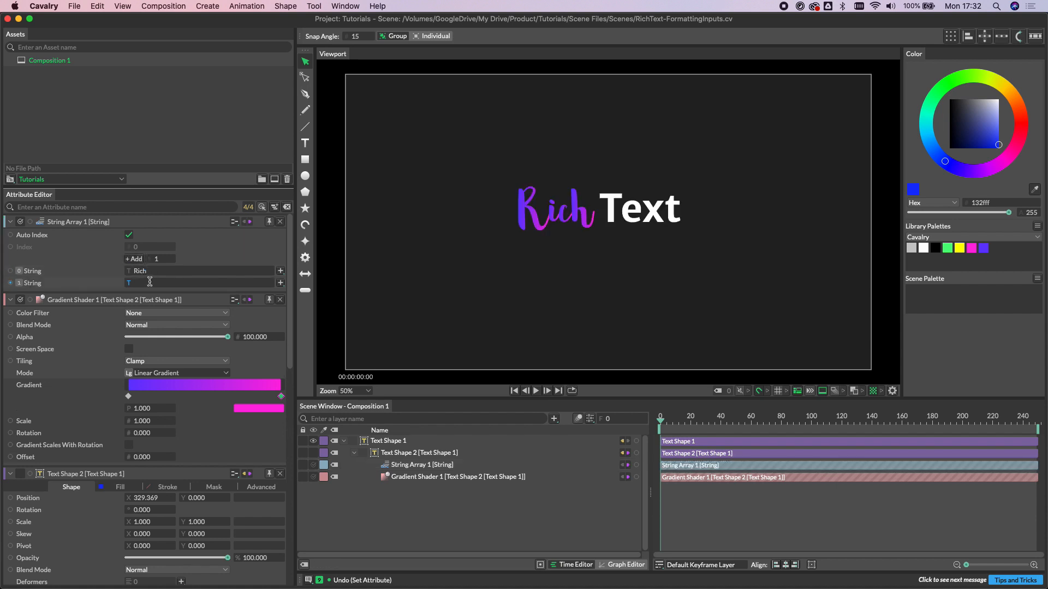
pyautogui.write('Loaded')
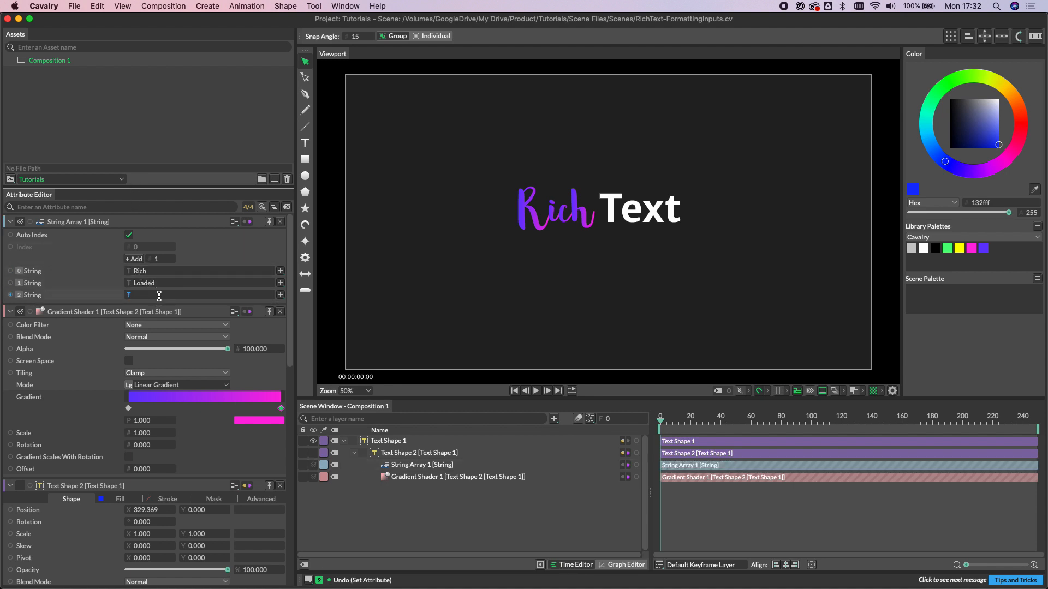
pyautogui.write('Minted')
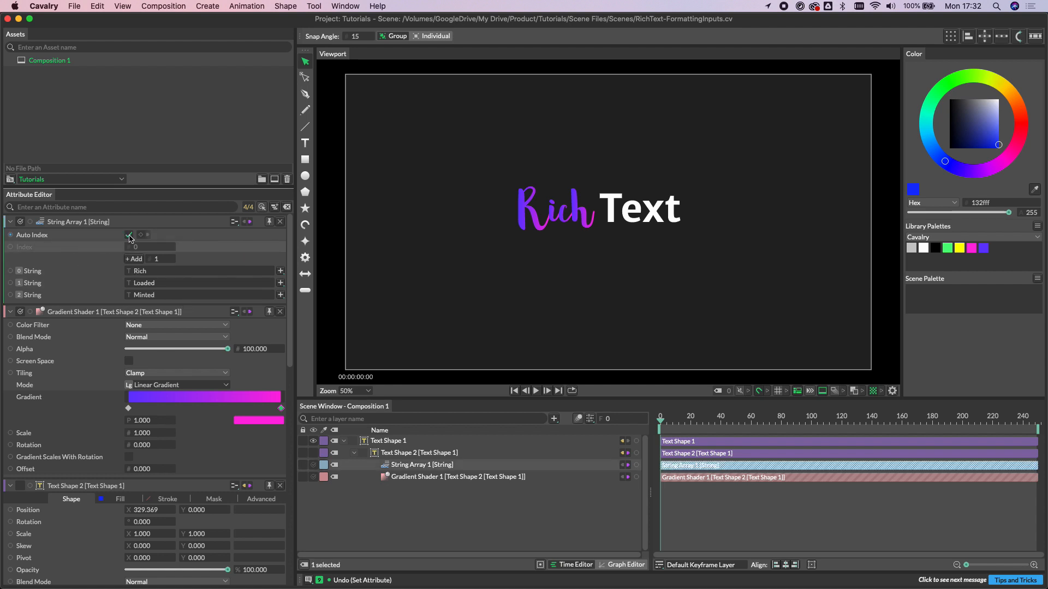
pyautogui.click(129, 234)
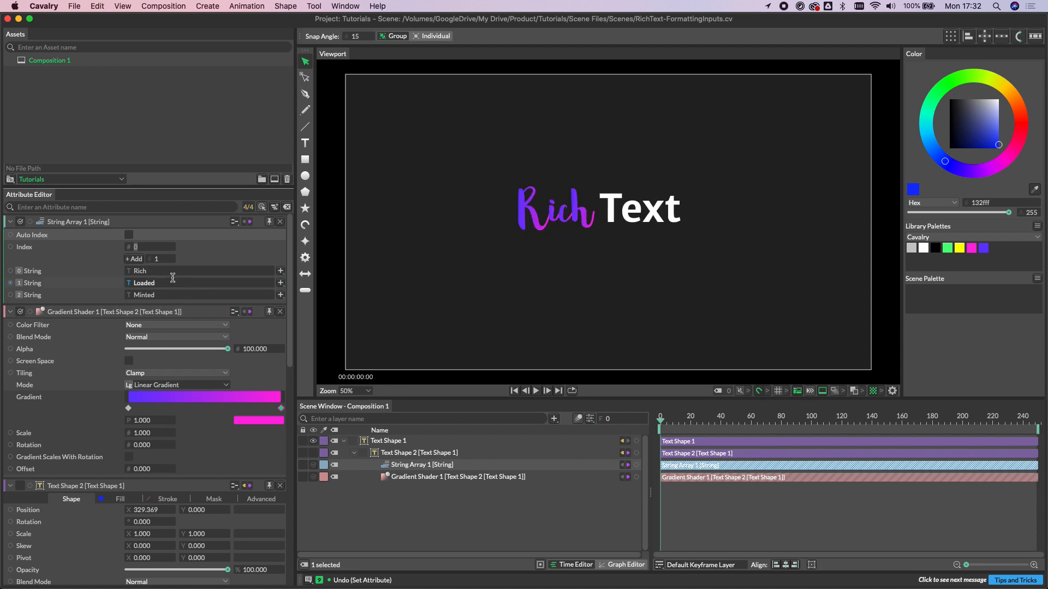
# Add a Duplicator to Text Shape 1, linking the String Array index to its index.
pyautogui.click(128, 234)
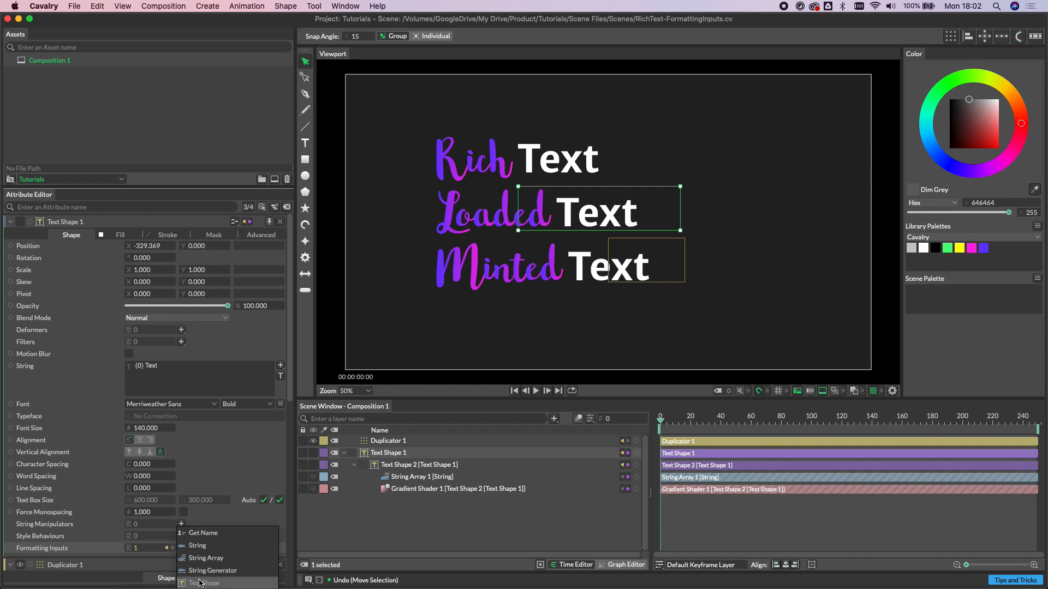
# Add Text Shape 7 reading ' in Cavalry 1.1' as a formatting input, filled green.
pyautogui.click(201, 583)
pyautogui.write('in Cavalry')
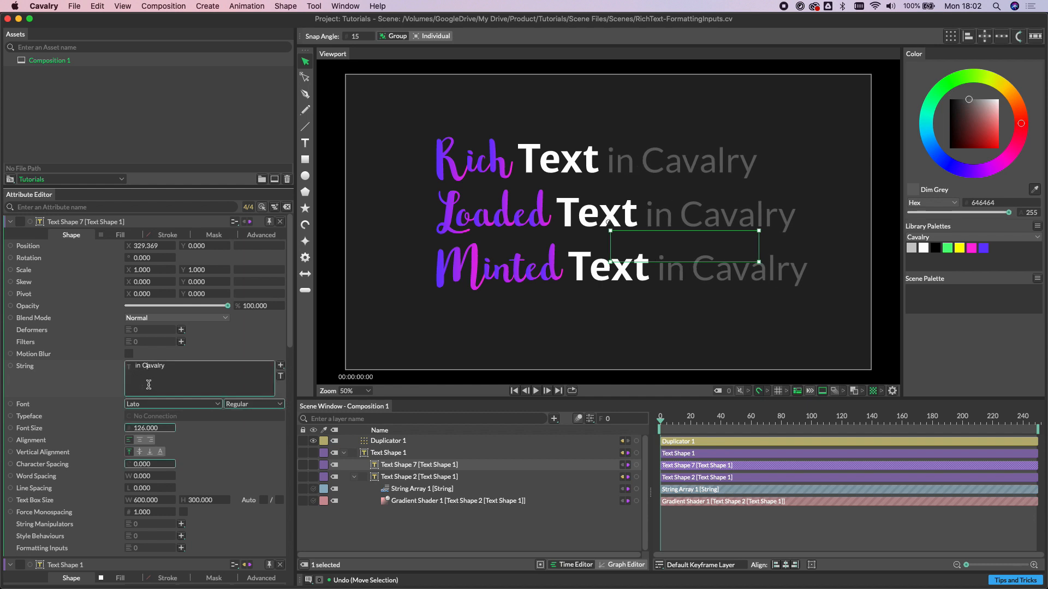
pyautogui.write('1.1')
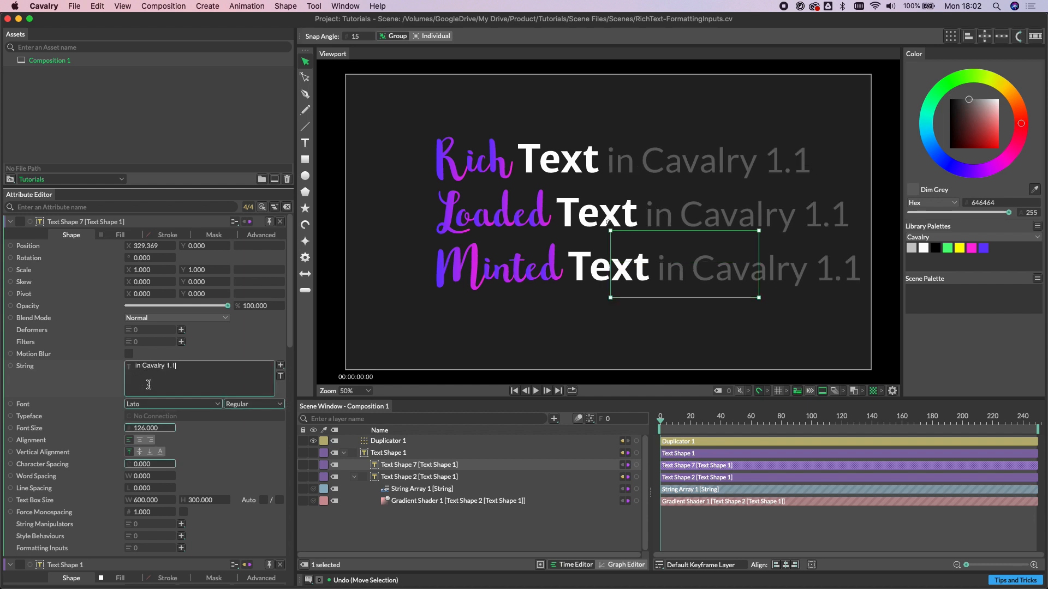
pyautogui.click(120, 235)
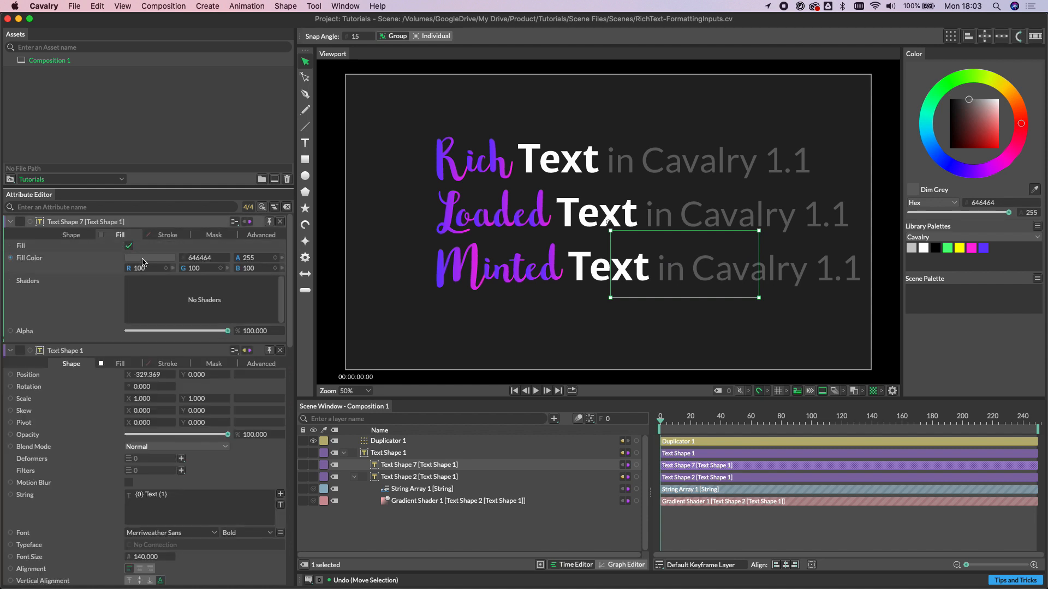
pyautogui.click(149, 257)
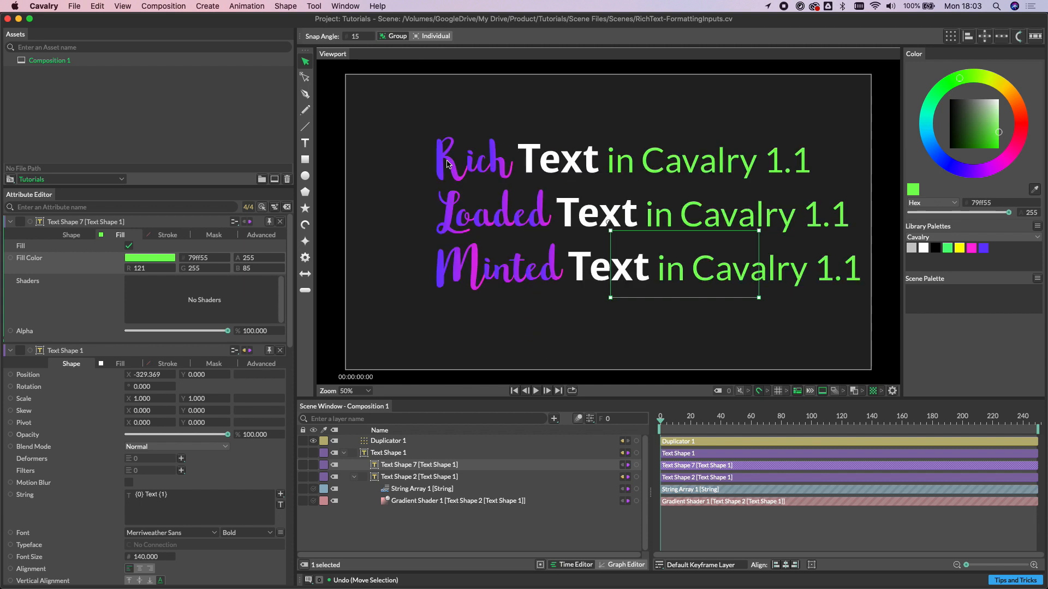
pyautogui.moveTo(419, 167)
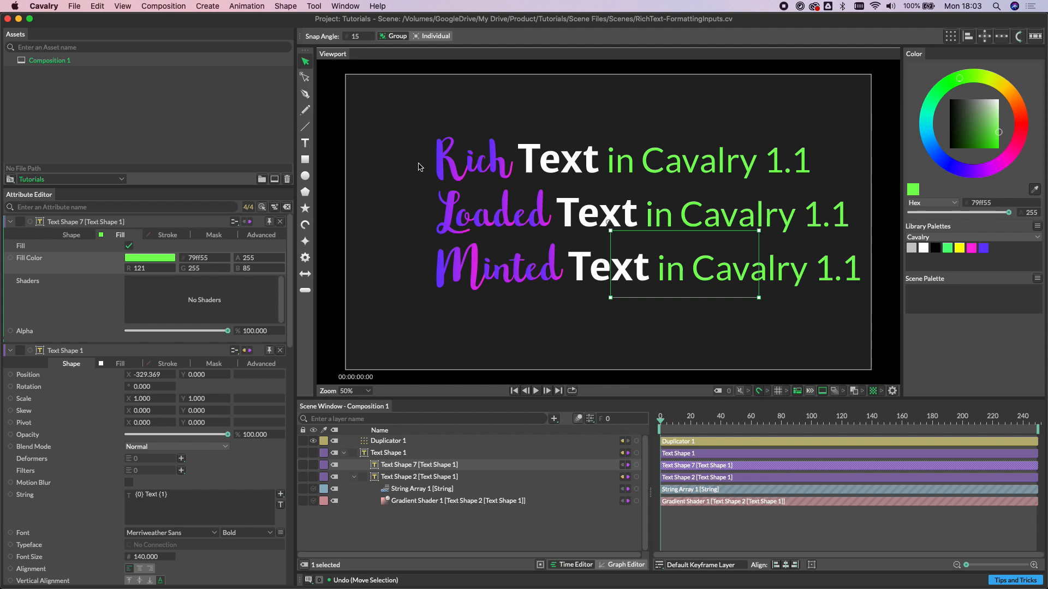
pyautogui.moveTo(765, 18)
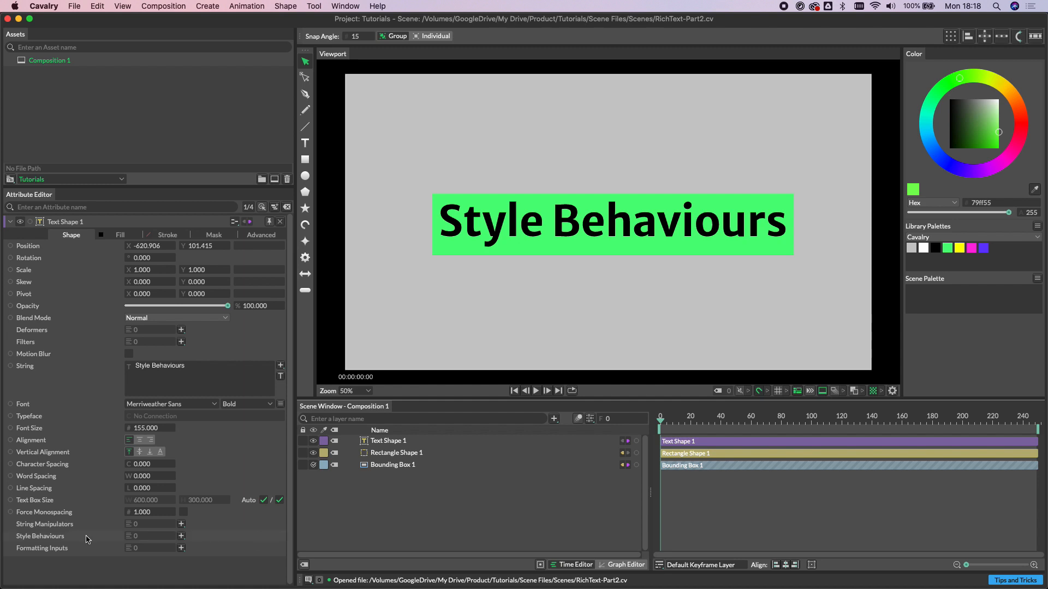
# Apply Font Size 207 to the first three characters and add a String Generator.
pyautogui.click(180, 536)
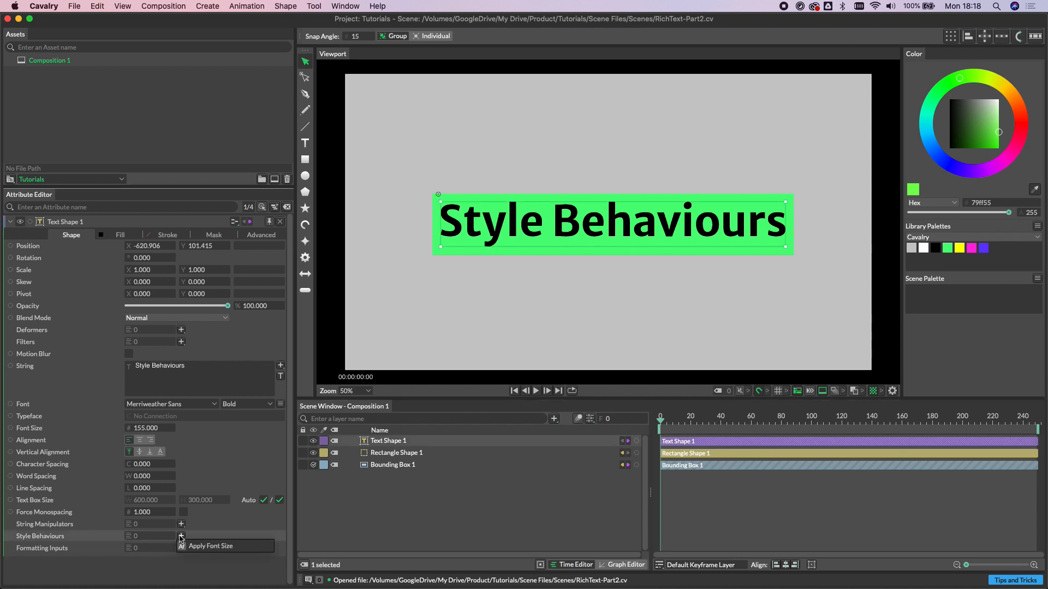
pyautogui.click(210, 545)
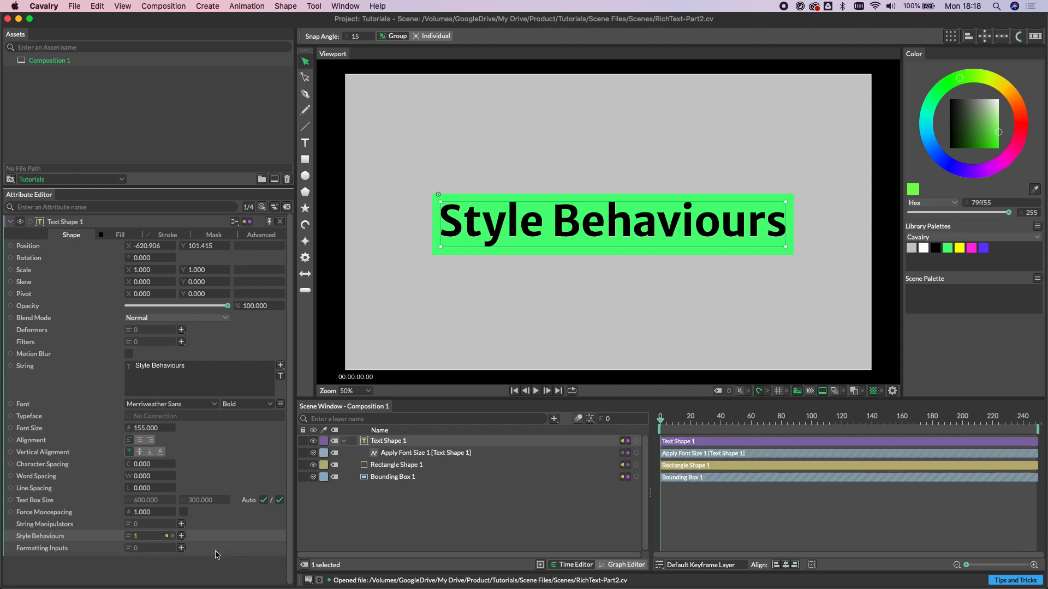
pyautogui.click(424, 452)
pyautogui.write('Grea')
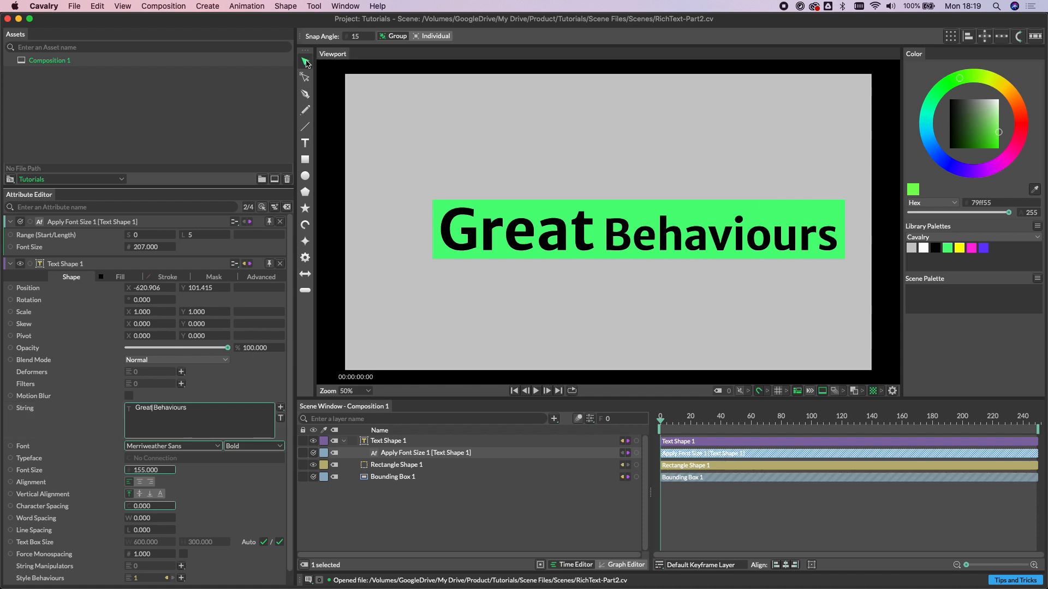
pyautogui.moveTo(305, 66)
pyautogui.write('3')
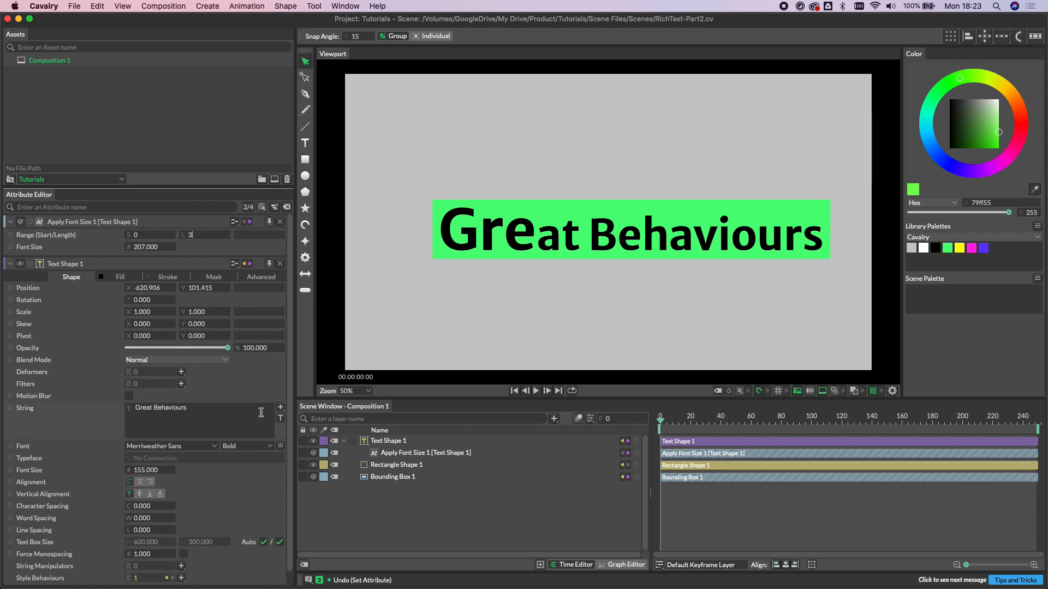
pyautogui.moveTo(280, 407)
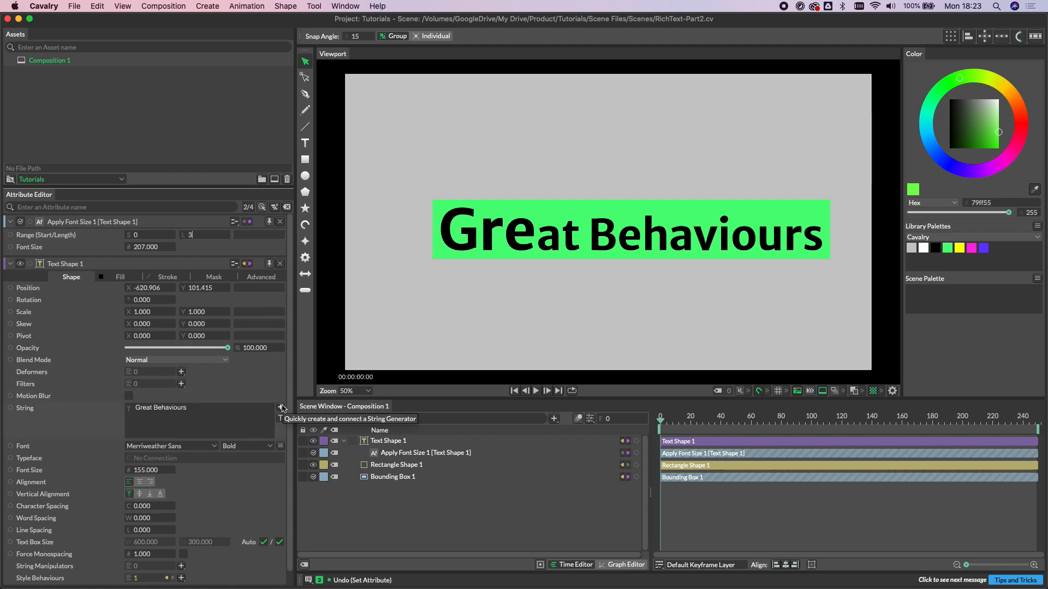
pyautogui.click(280, 408)
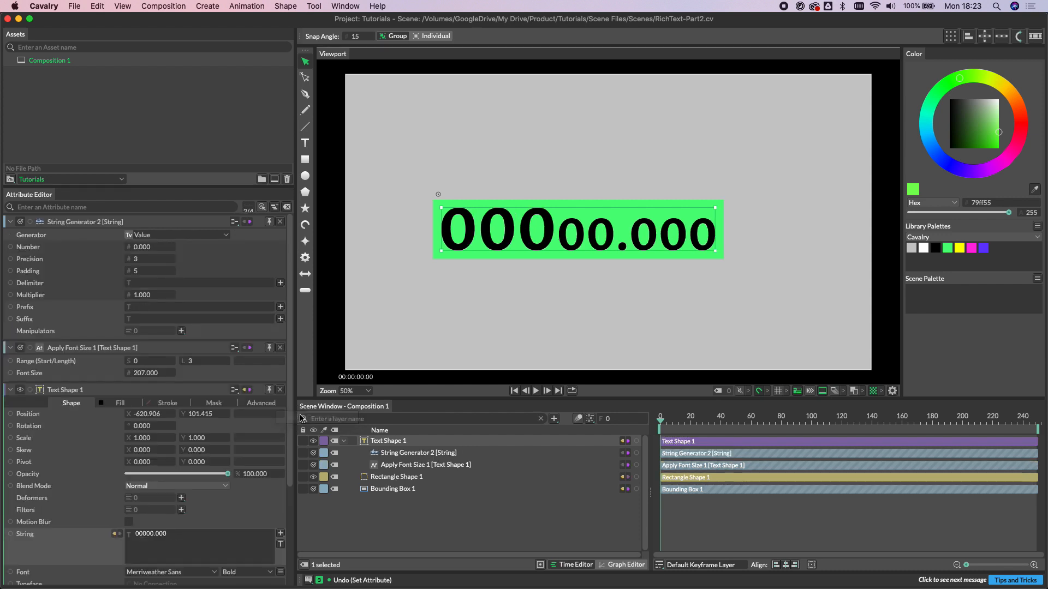